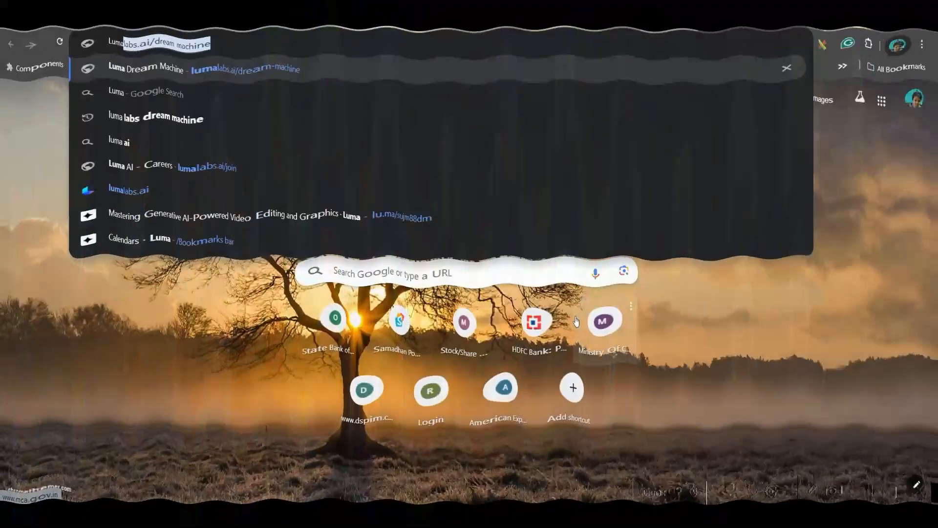
Reach the Dream Machine creation page signed in with Google, ready to write a prompt
click(203, 68)
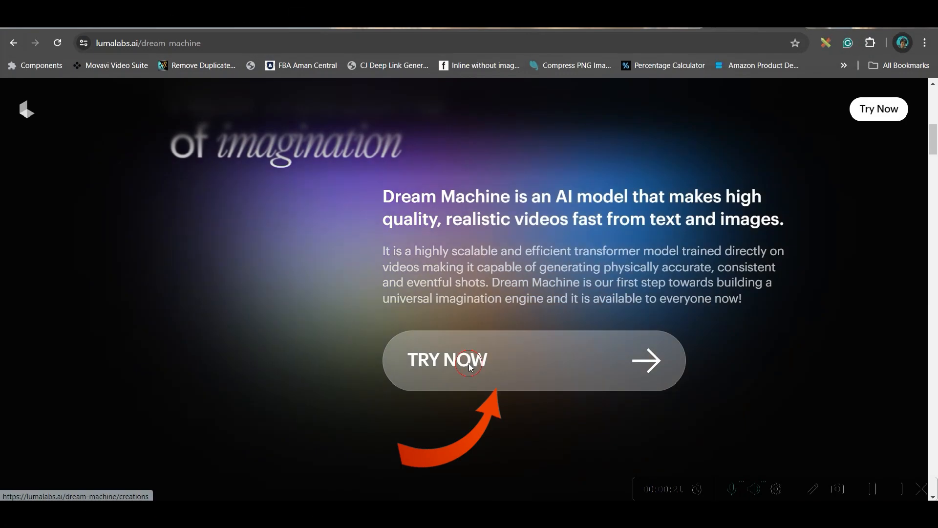
click(446, 360)
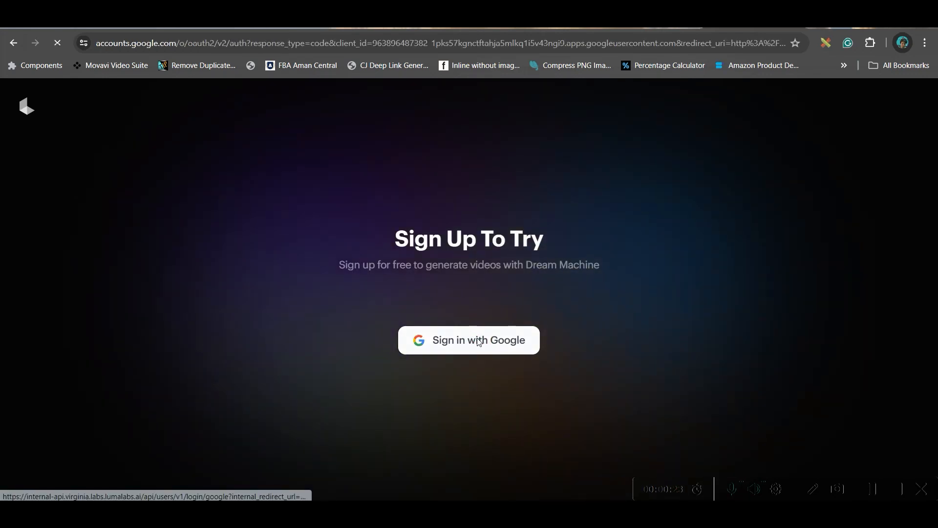
click(468, 340)
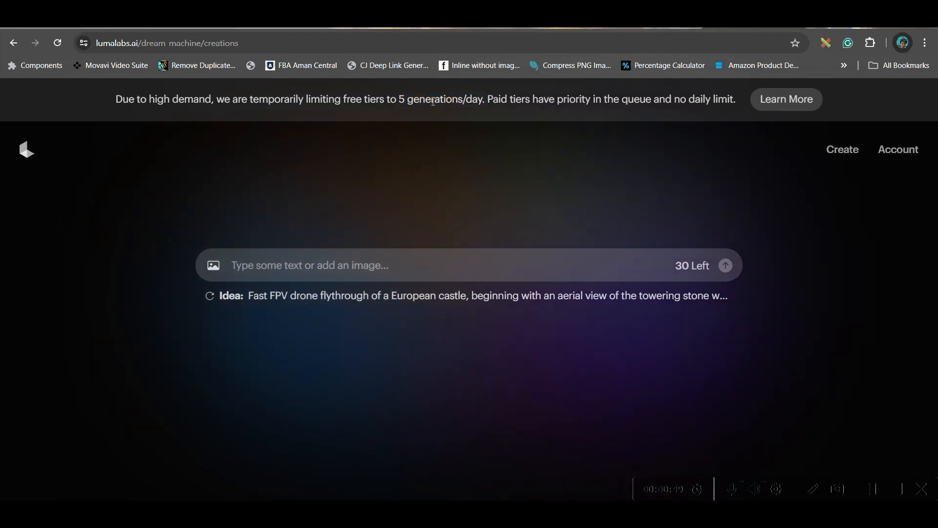
double_click(434, 99)
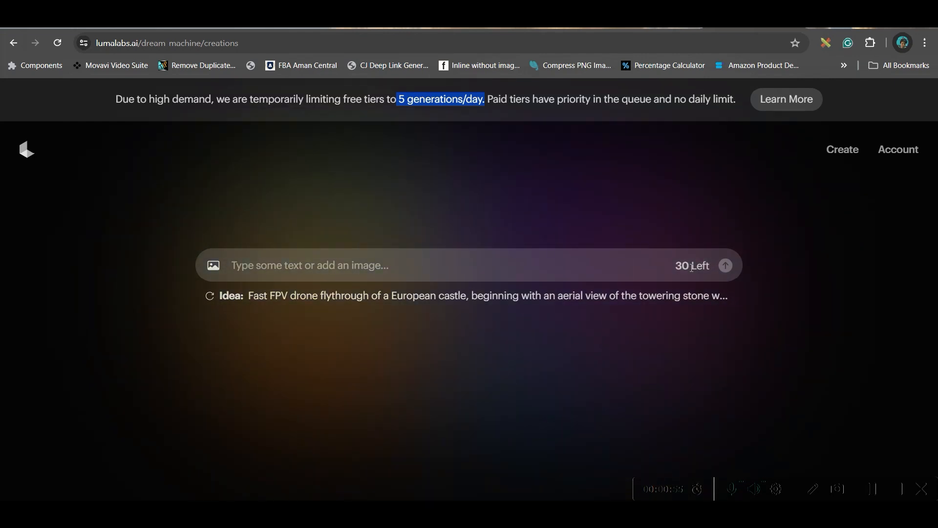
click(389, 265)
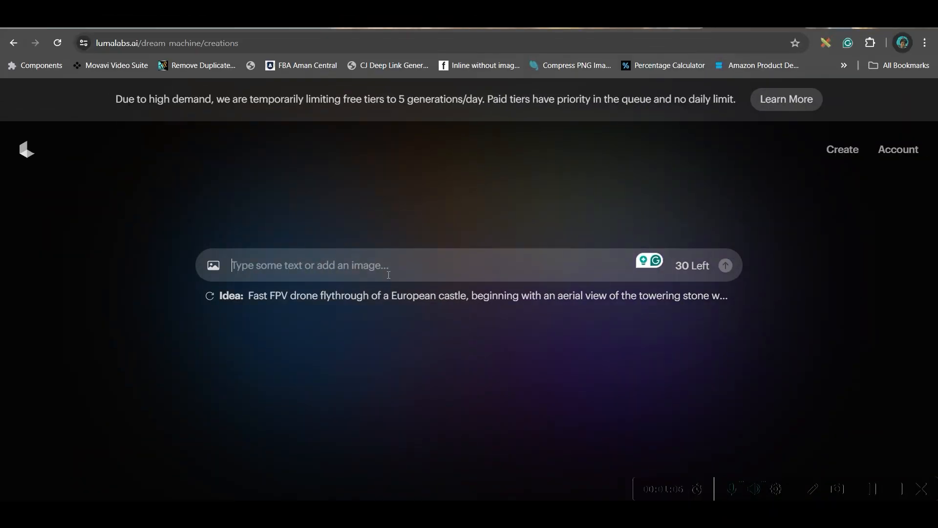
mouse_move(451, 287)
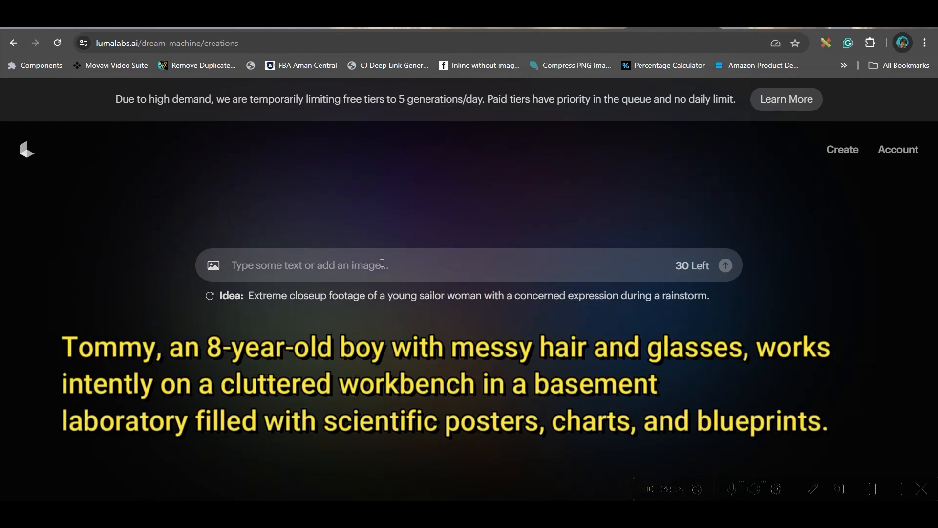
Queue a video from the prompt 'An 8-year-old boy with messy hair and round glasses, wearing a slightly oversized lab coat...' with Enhance prompt on
text(An 8-year-old boy with messy hair and round glasses, wearing a slightly oversized lab coat.,)
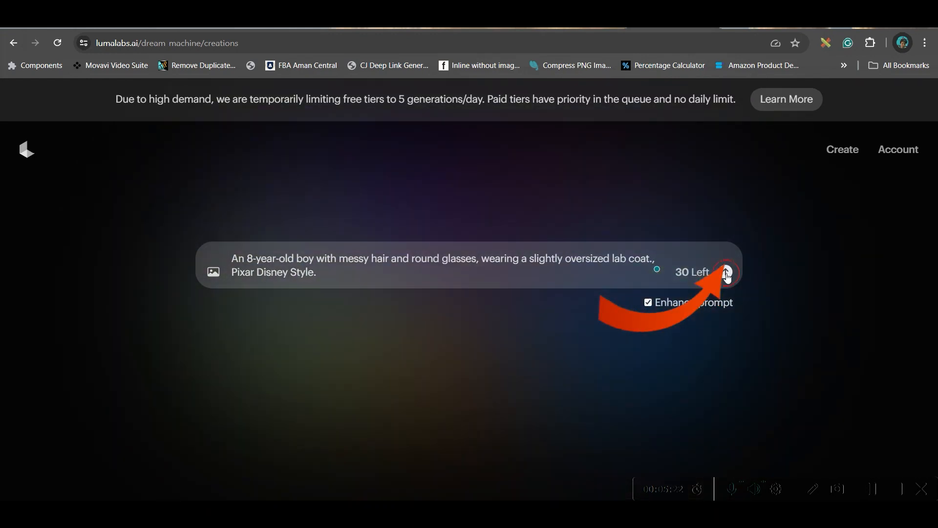
click(725, 273)
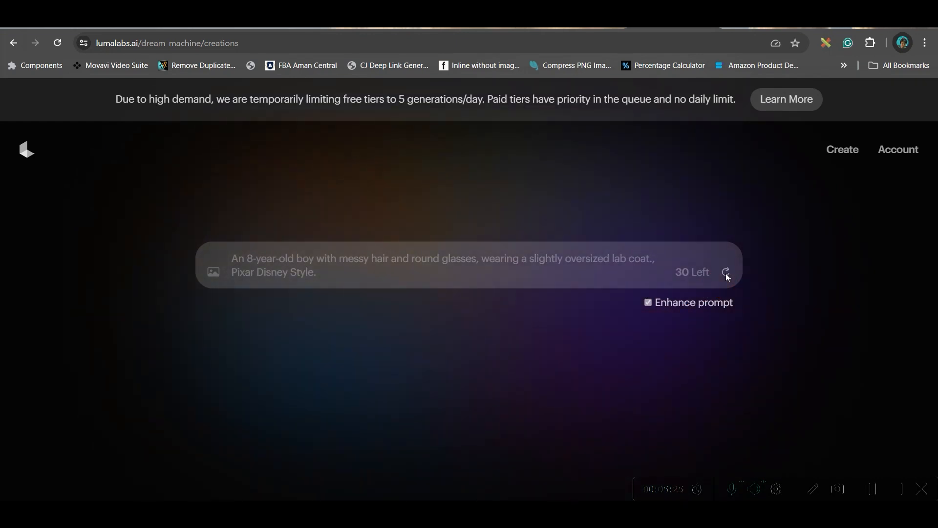
click(726, 272)
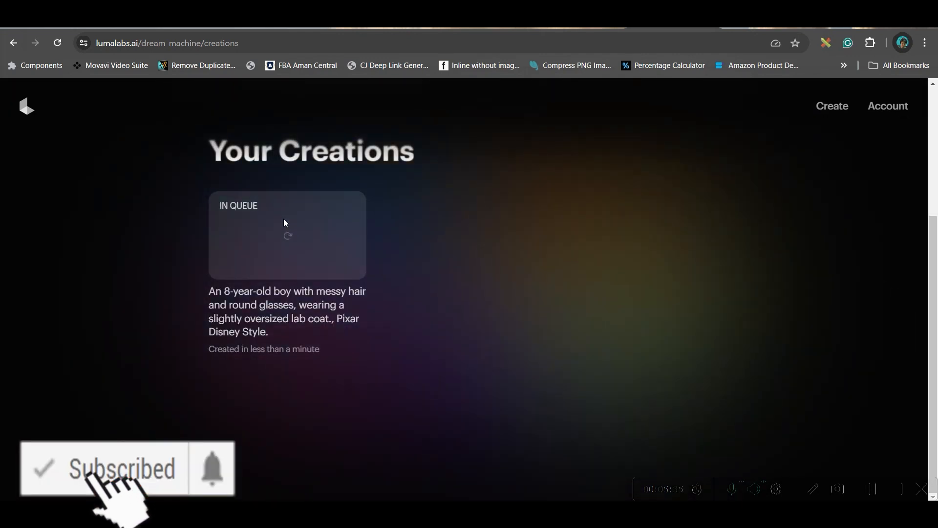
mouse_move(381, 392)
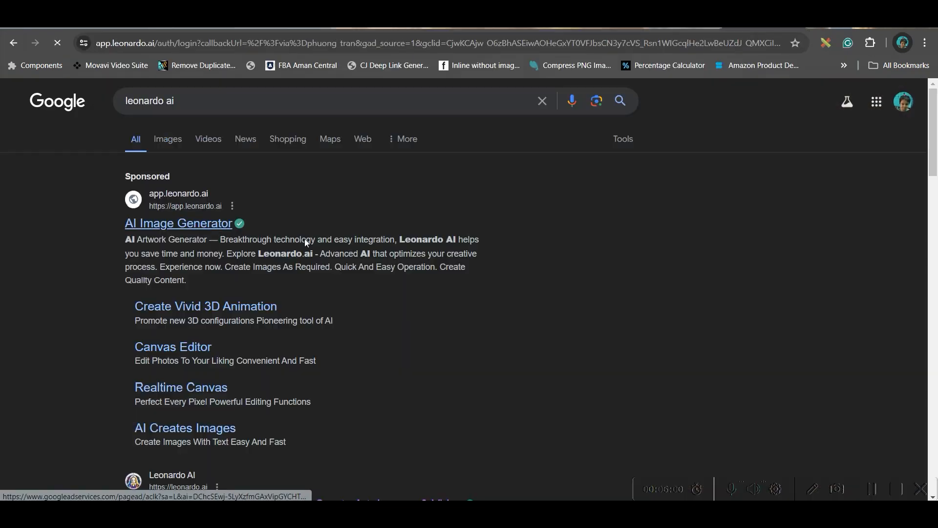
Enter Leonardo.Ai's Image Generation workspace, dismissing the tip and returning to the newer interface
click(178, 223)
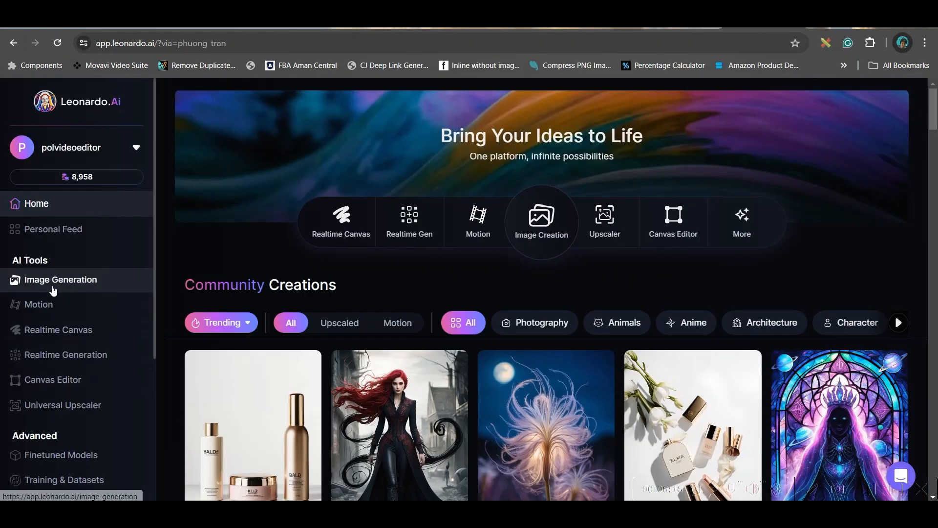
click(59, 280)
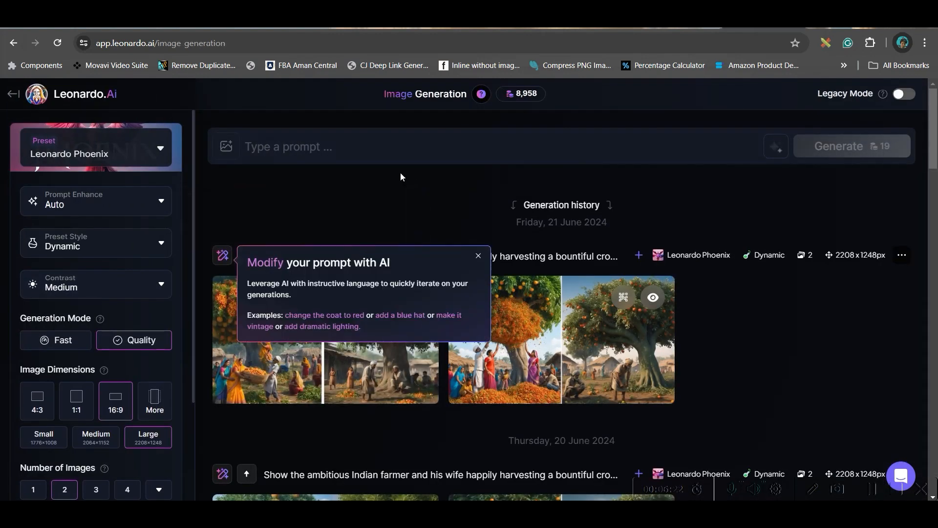
click(478, 255)
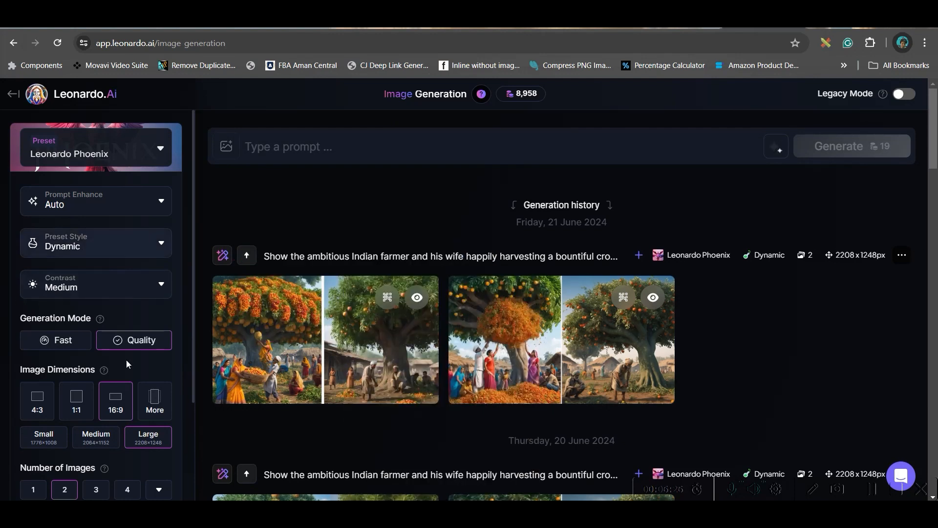
scroll(down, 3)
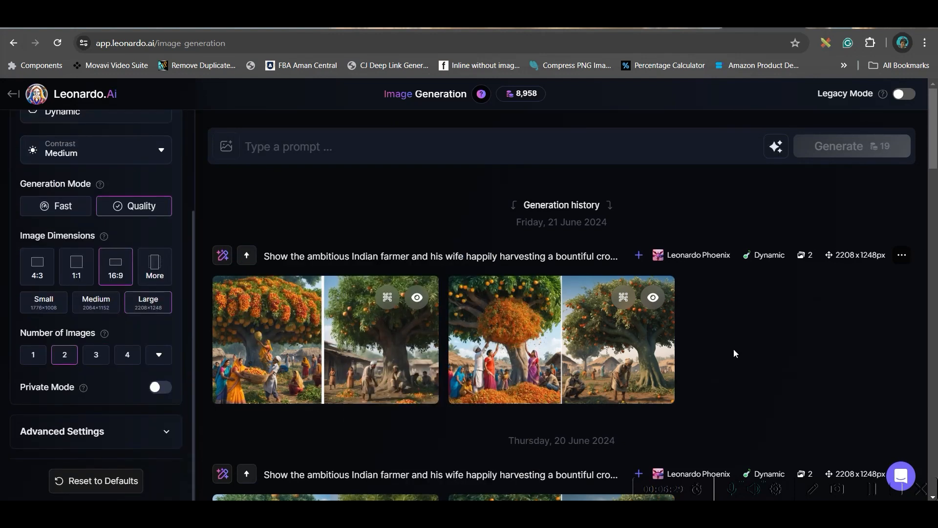
click(905, 94)
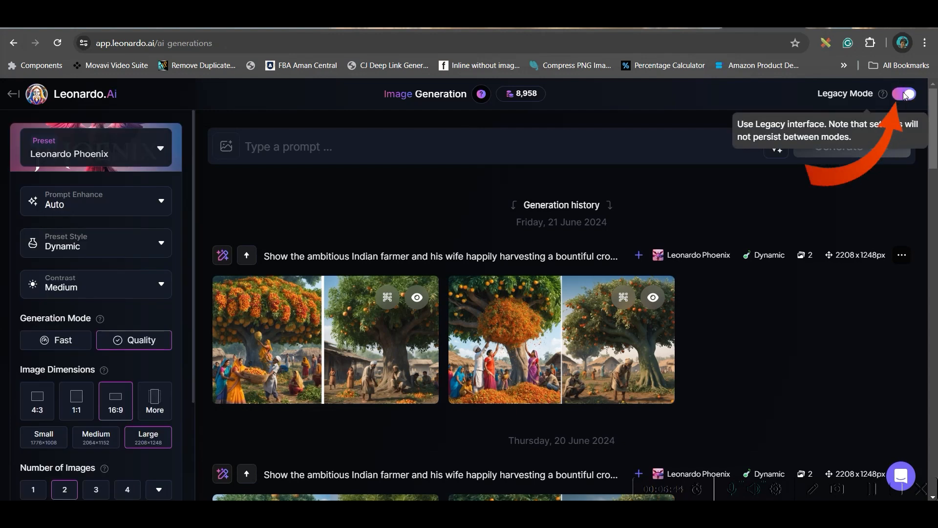
click(899, 94)
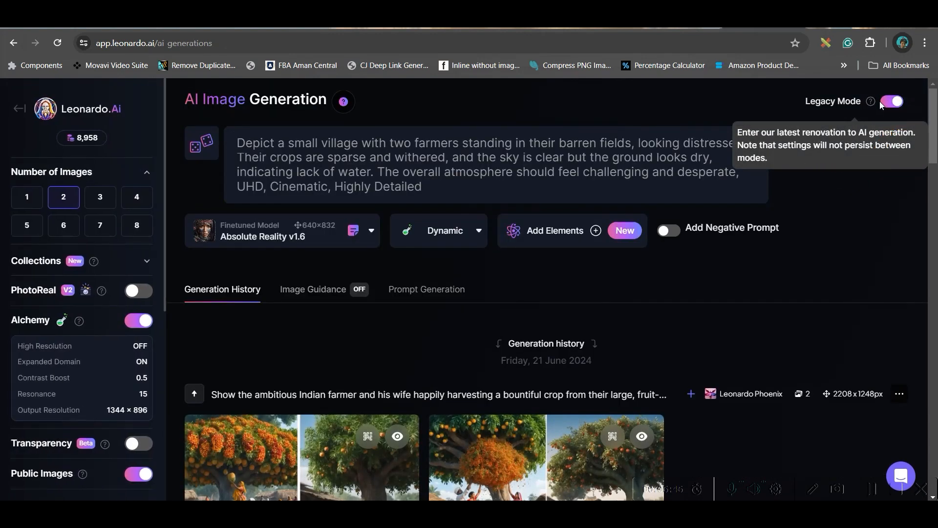
click(891, 101)
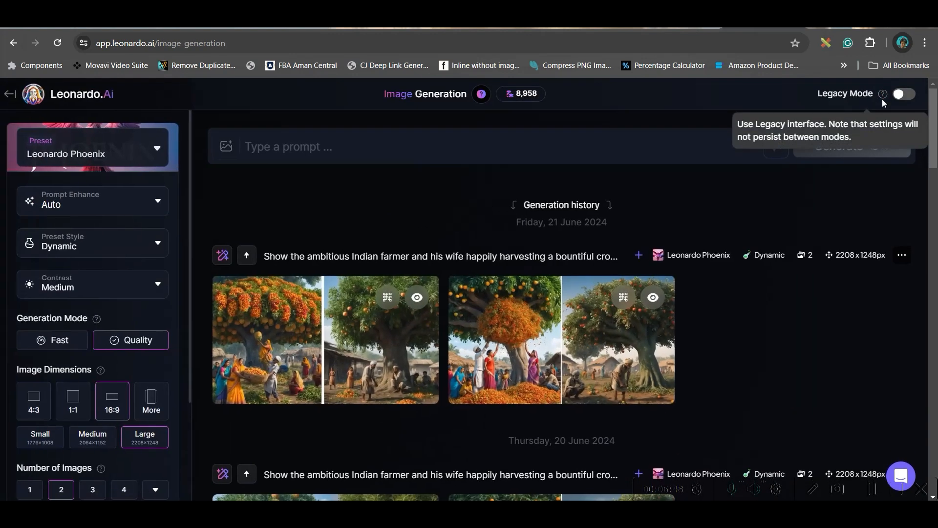
Enter the boy-with-glasses-and-lab-coat prompt and have Improve Prompt expand it into a detailed description
click(374, 147)
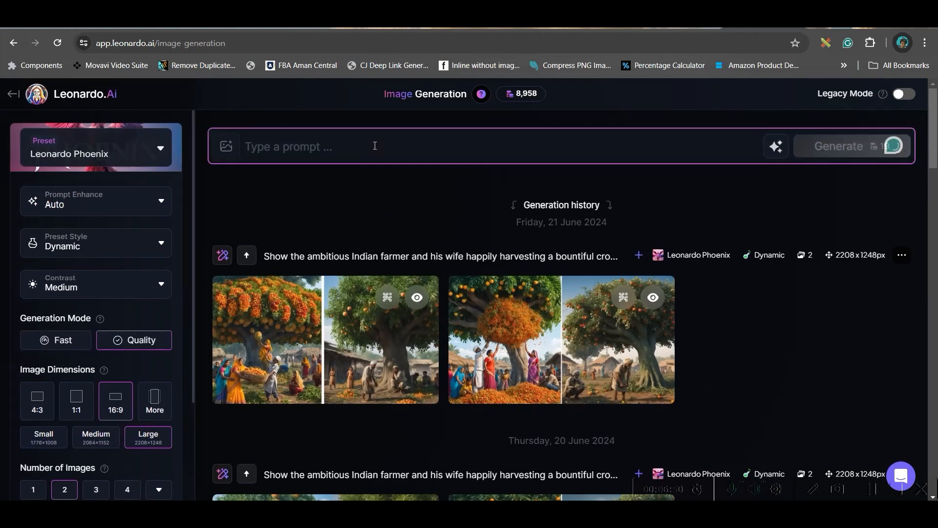
text(An 8-year-old boy with messy hair and round glasses, wearing a slightly oversized lab coat.)
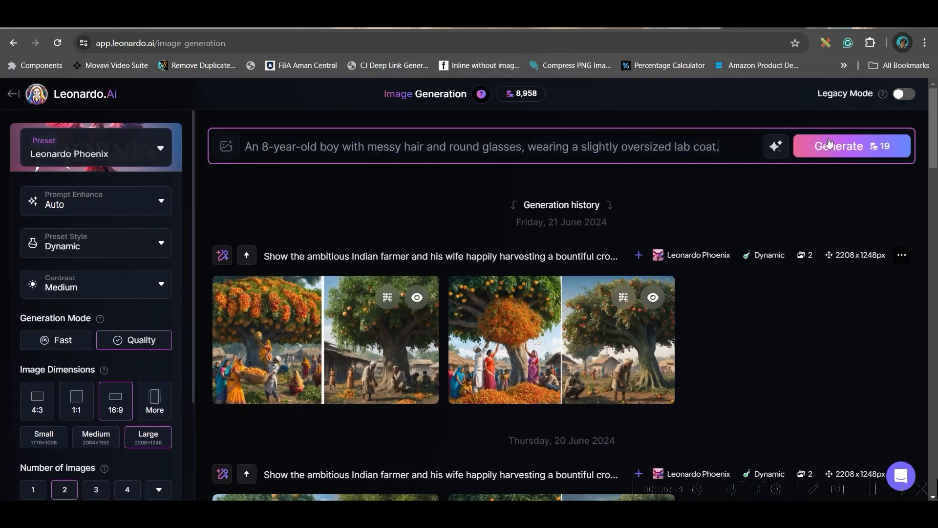
click(775, 146)
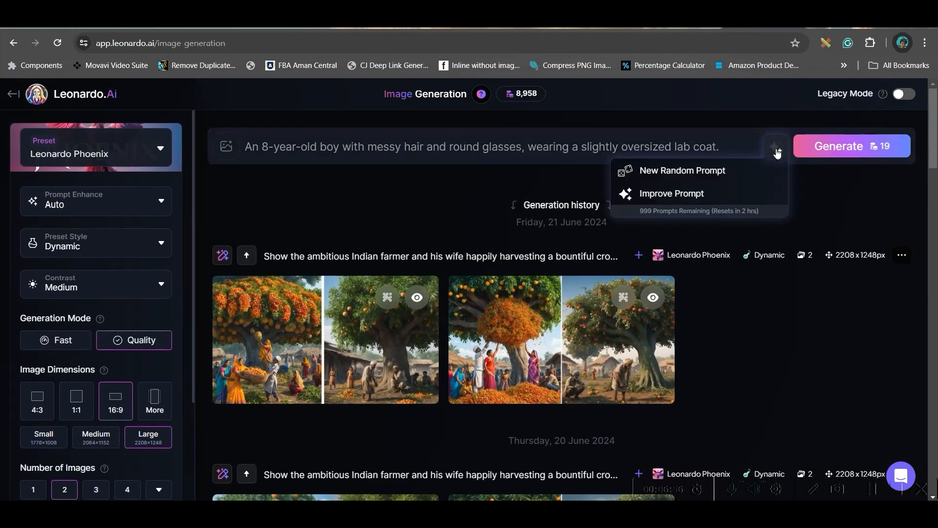
click(851, 145)
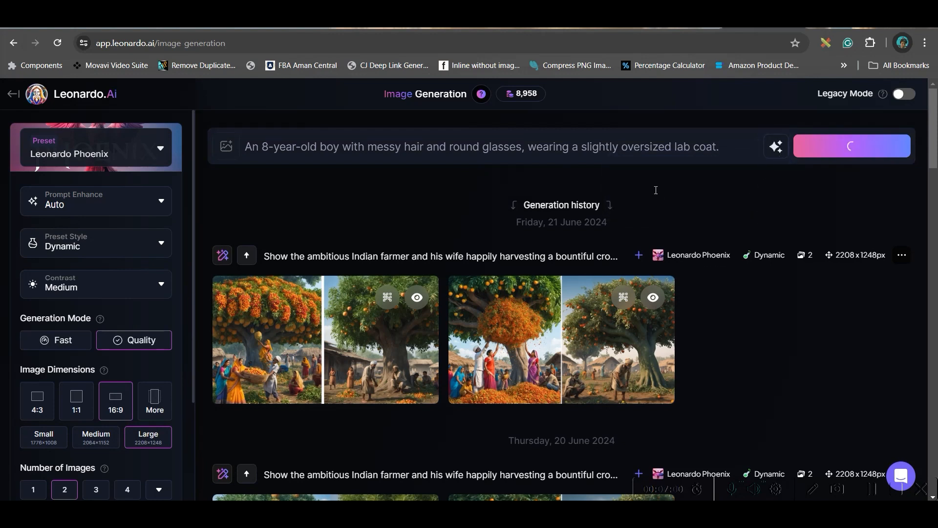
click(775, 145)
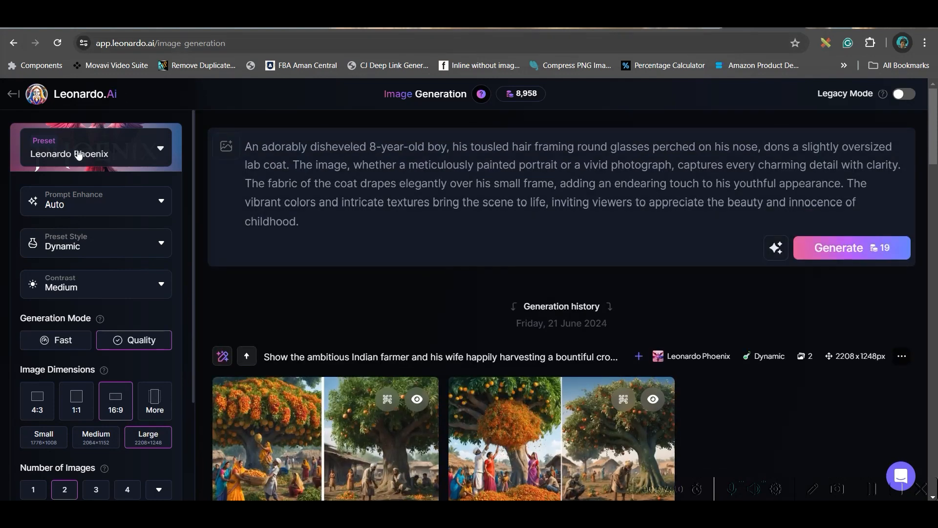
Browse the style presets gallery and keep the current preset
click(94, 153)
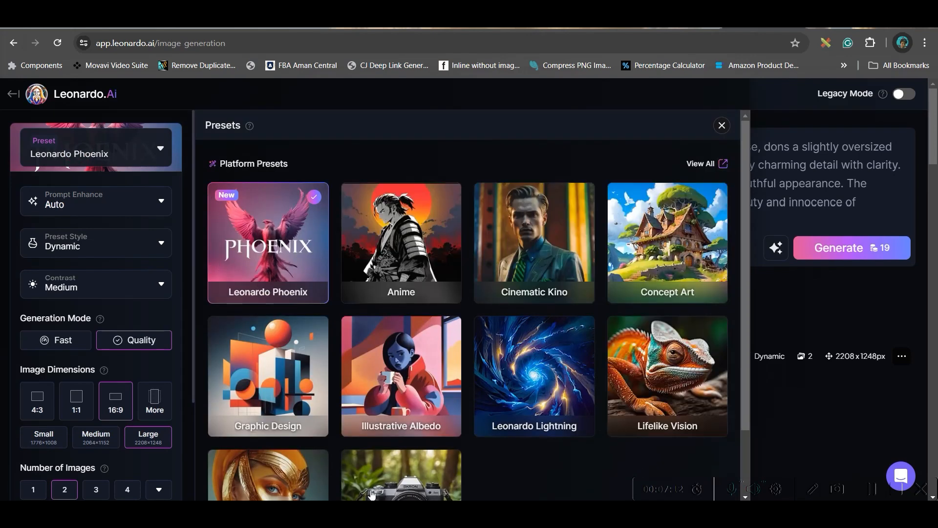
scroll(down, 3)
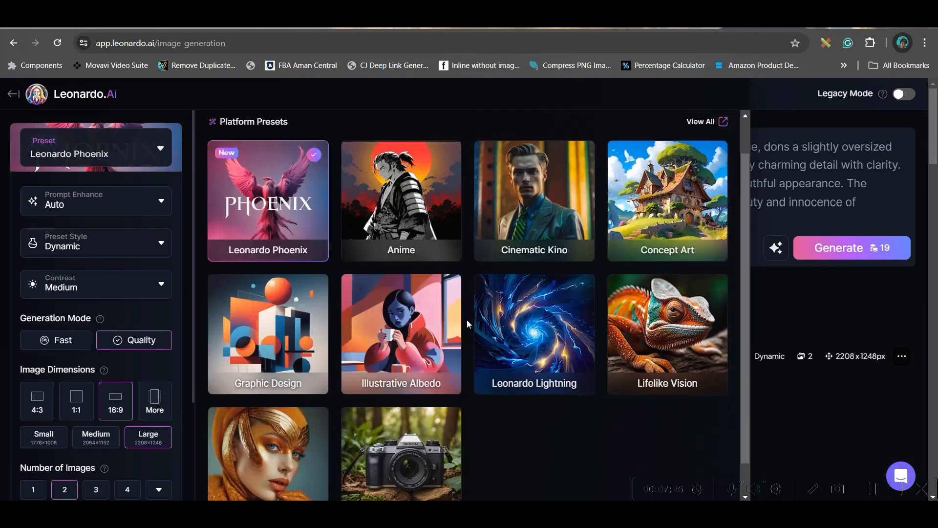
scroll(down, 3)
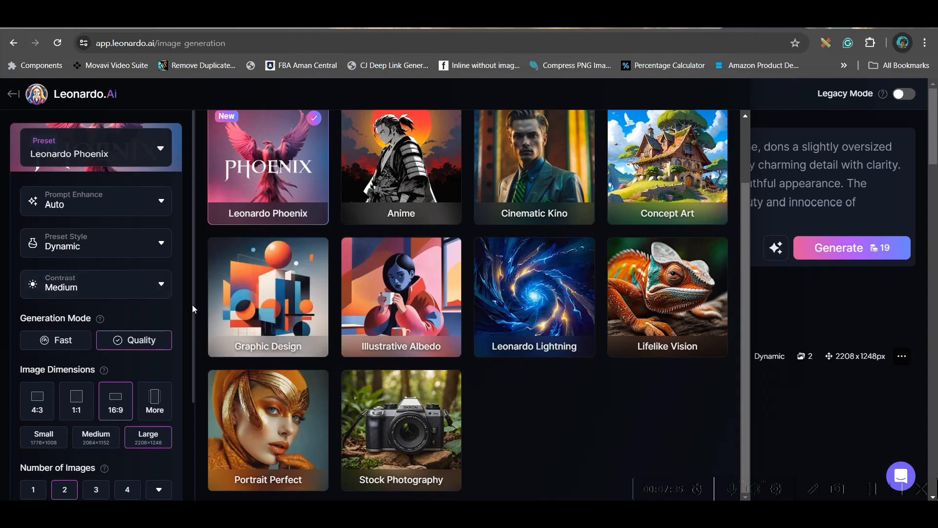
click(94, 201)
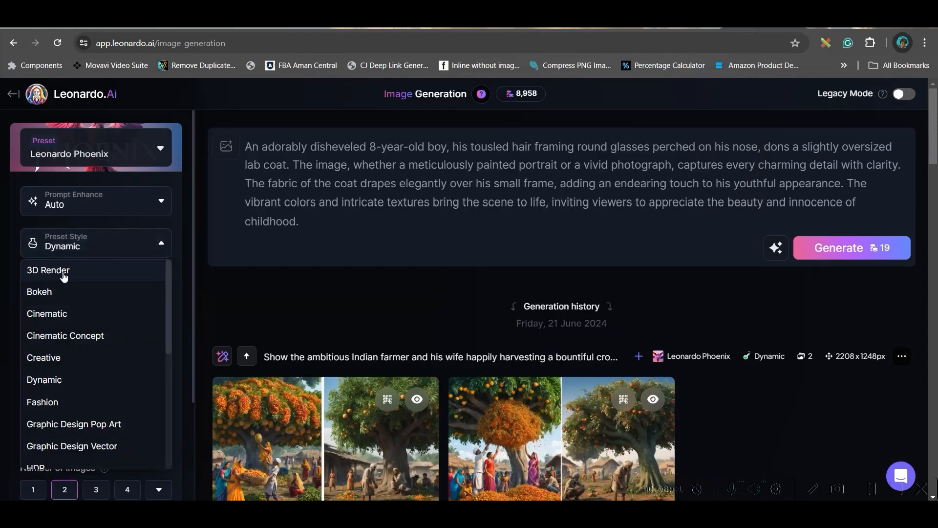
Set contrast to High and expand Advanced Settings with the Leonardo Phoenix model for 16:9 Large, two images
scroll(down, 3)
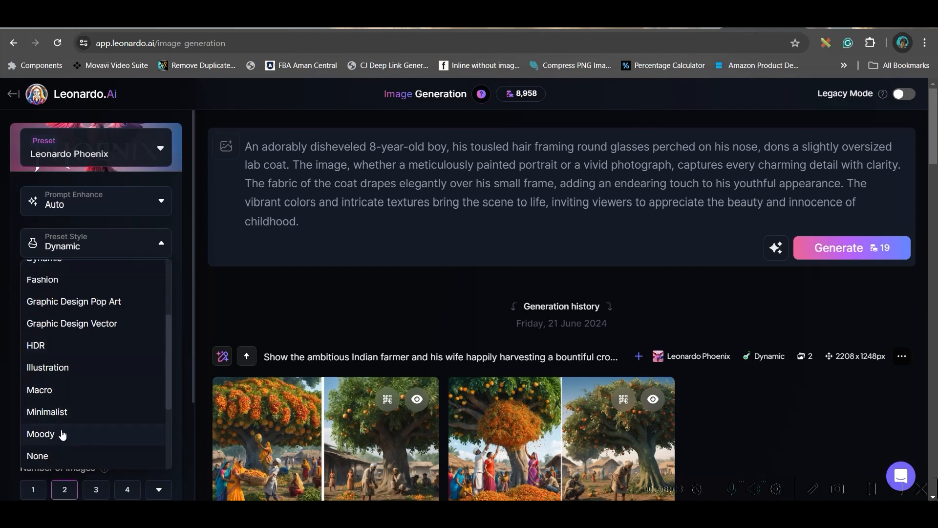
scroll(down, 3)
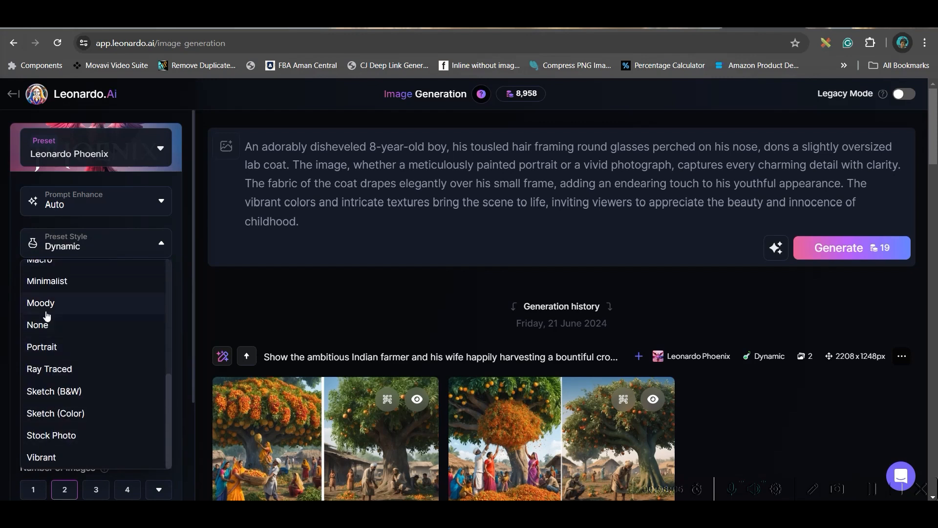
click(41, 456)
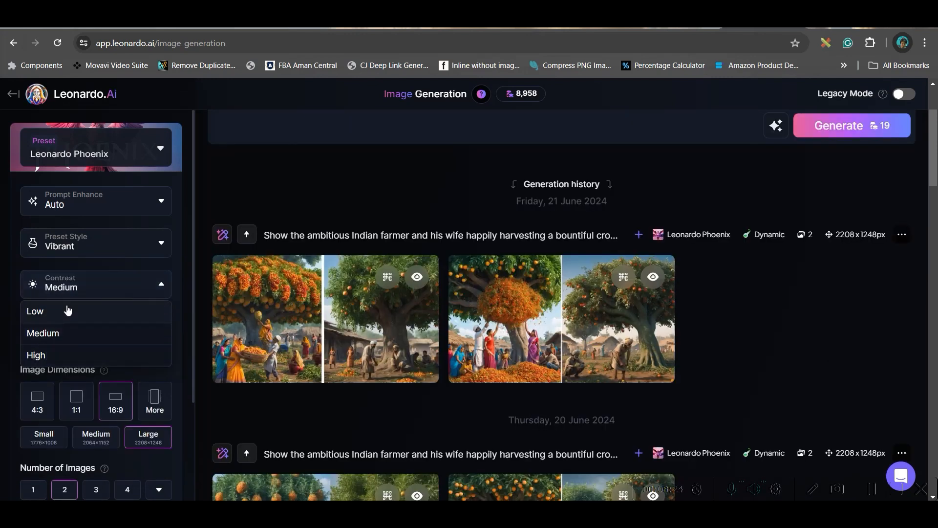
click(37, 354)
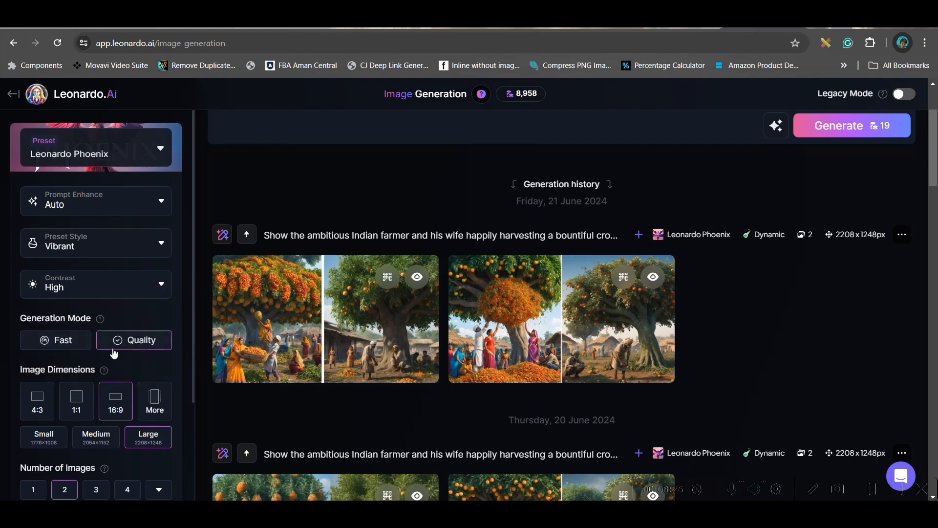
scroll(down, 3)
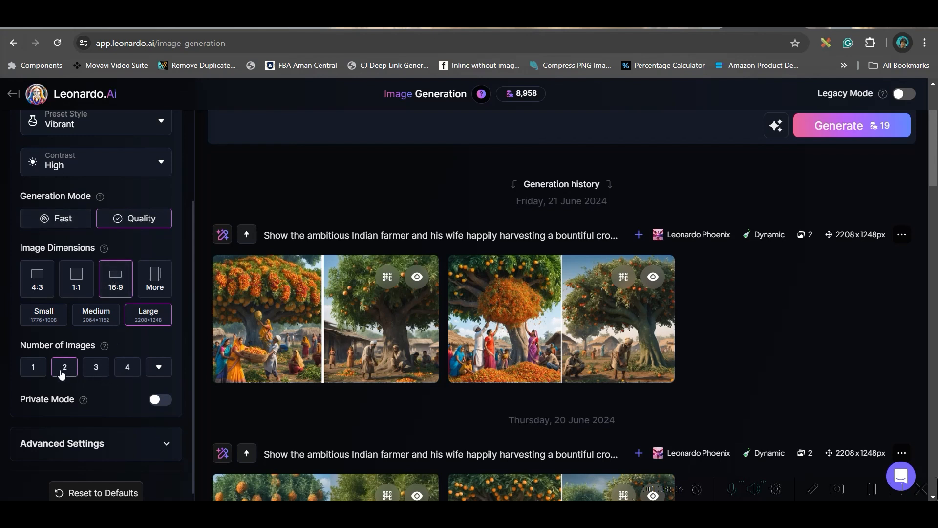
scroll(down, 3)
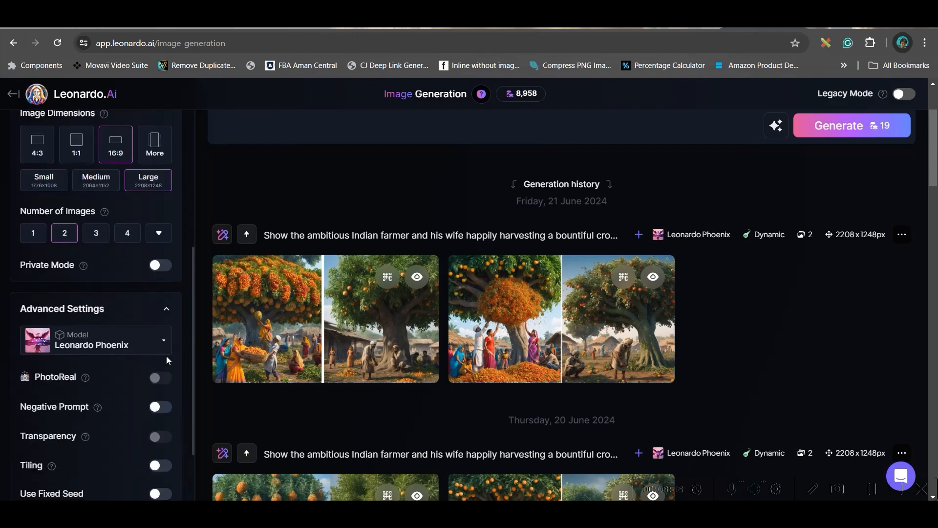
mouse_move(122, 386)
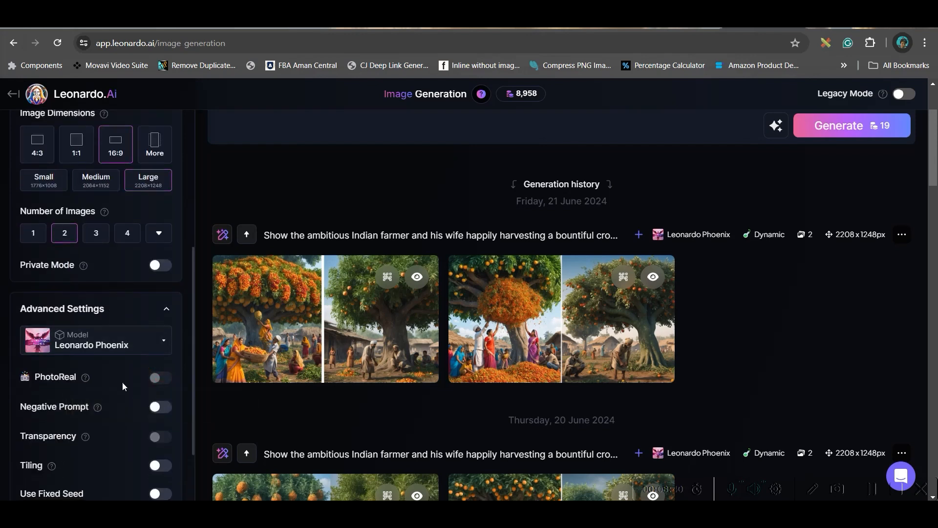
scroll(down, 3)
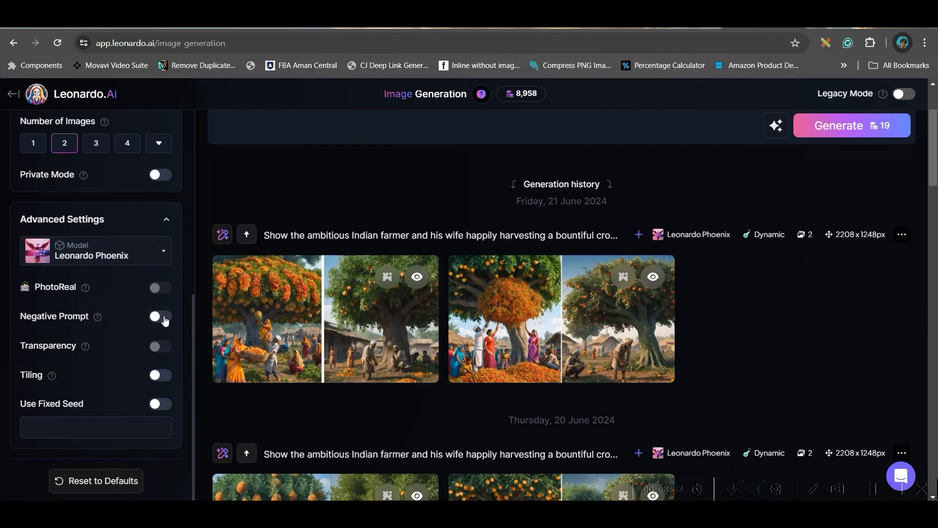
click(159, 315)
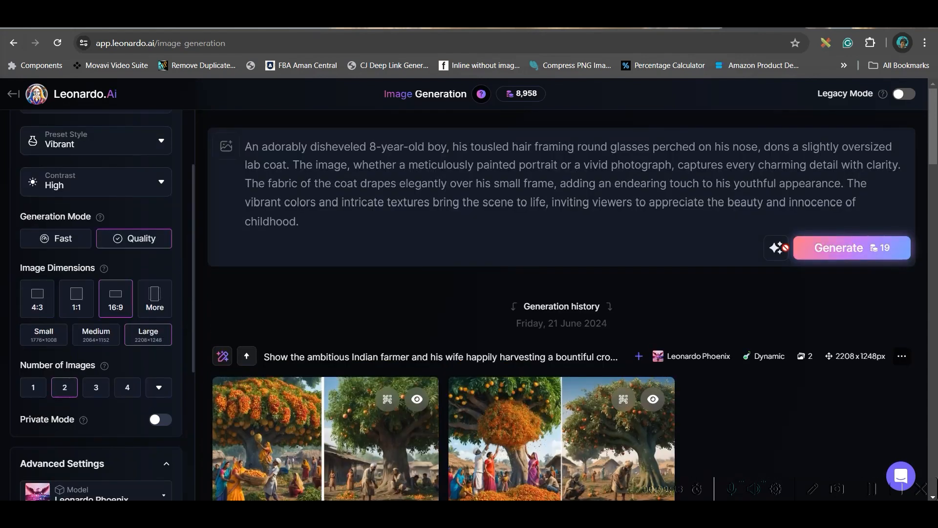
Generate the two boy portraits, then append ', Pixar 3D Disney Style, UHD' to the prompt
click(838, 247)
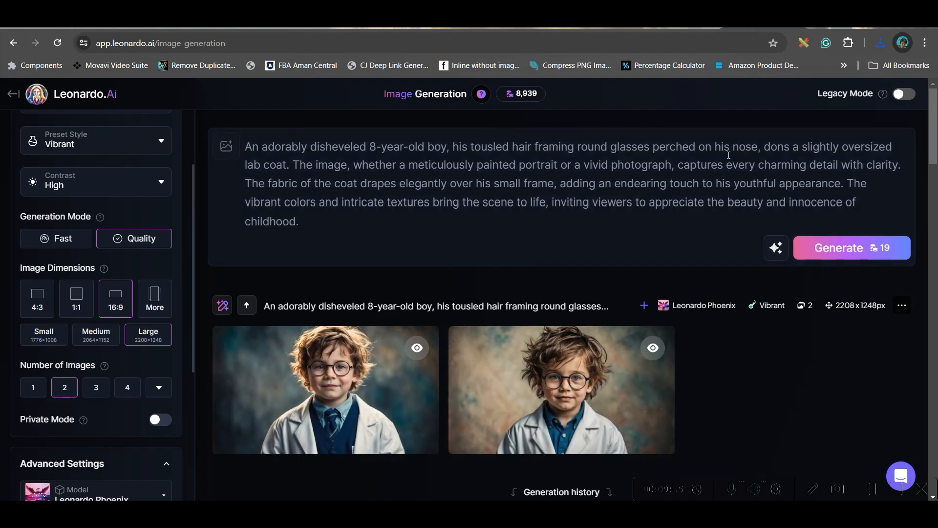
click(324, 222)
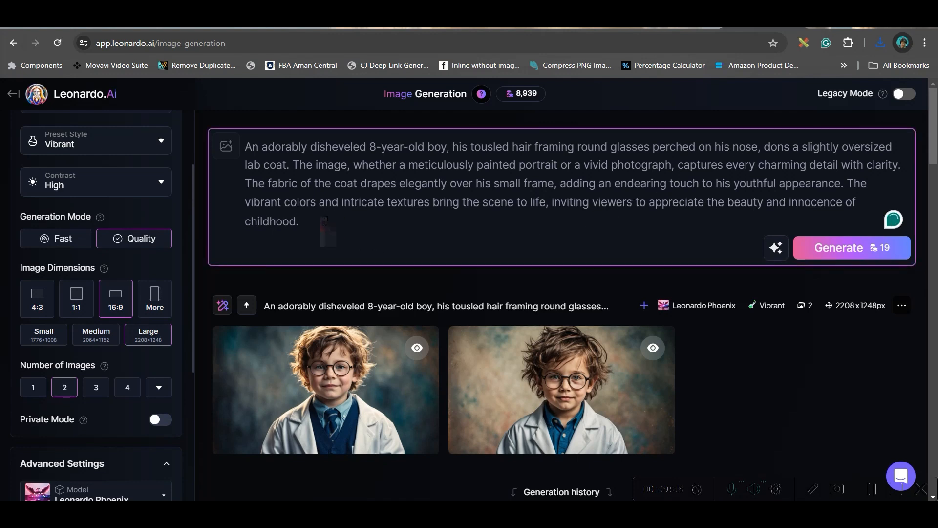
text(, Pixar 3D Di)
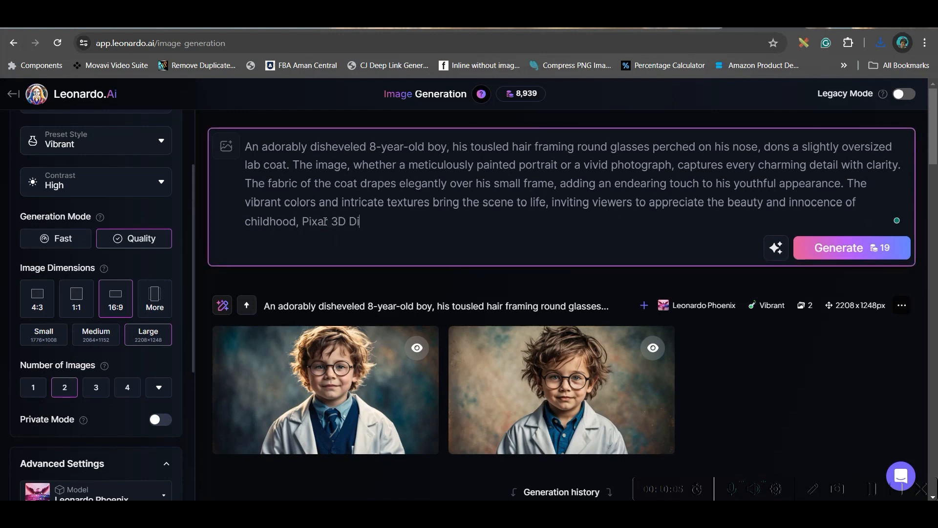
text(sney Style, UHD)
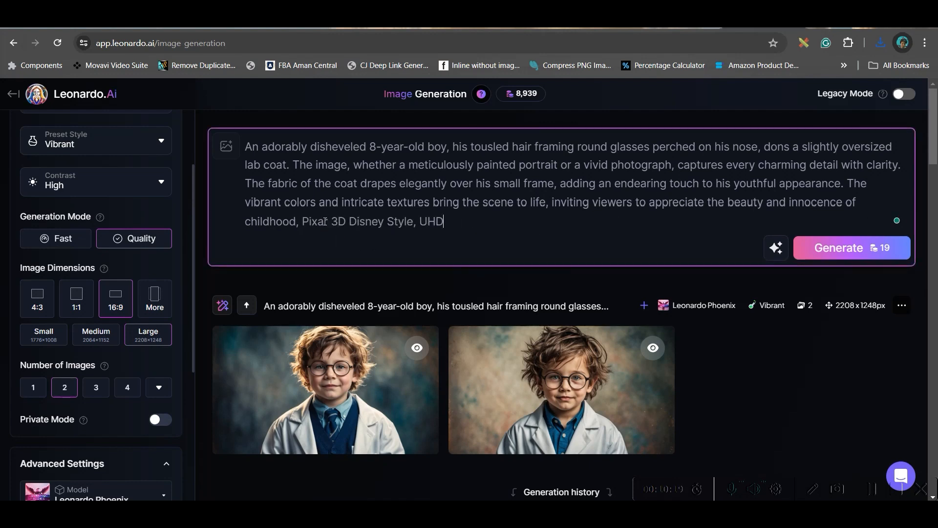
Switch to the 3D Render preset with Leonardo Kino XL and enable PhotoReal for the regeneration
click(96, 147)
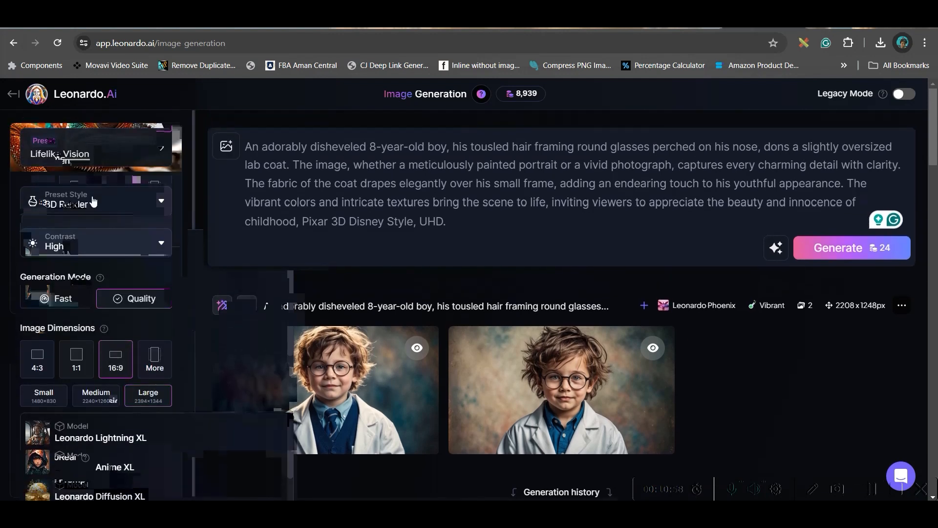
scroll(down, 3)
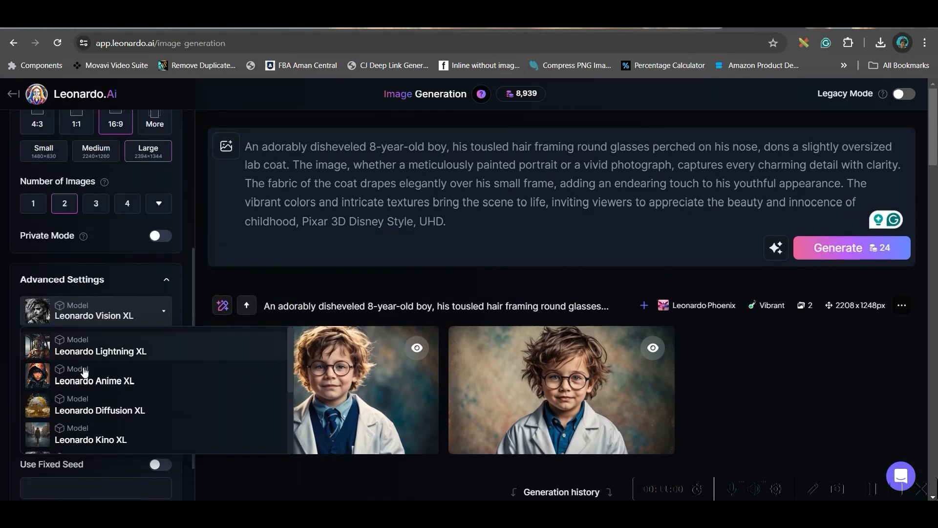
scroll(down, 3)
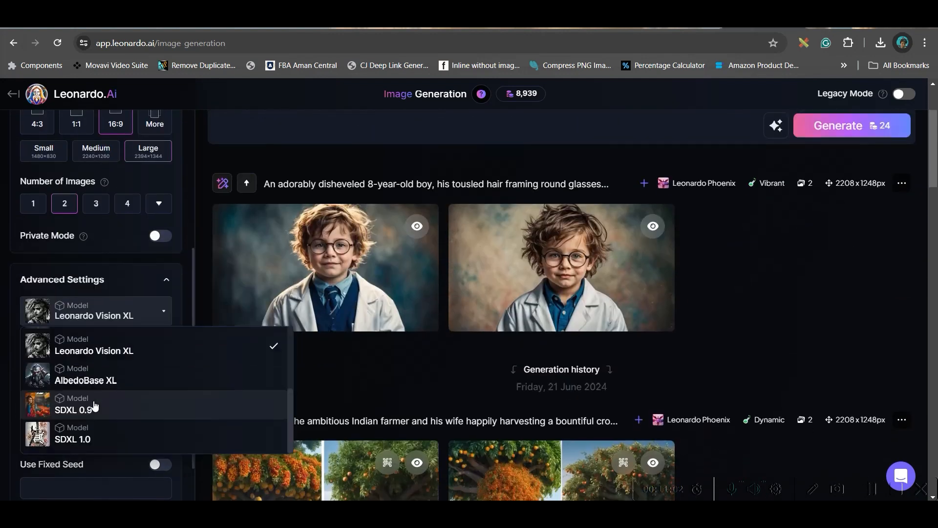
scroll(down, 3)
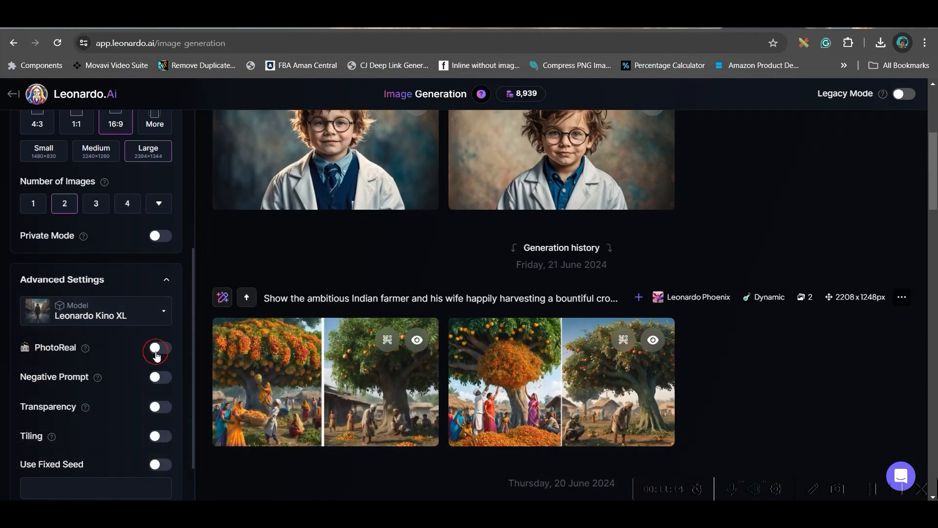
click(159, 348)
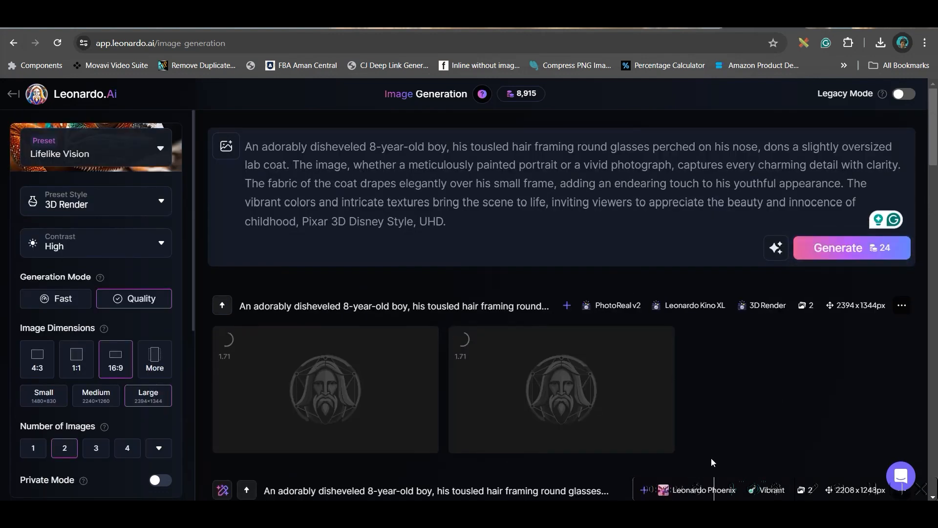
View the Pixar-style boy-at-desk image full size and download it
click(326, 389)
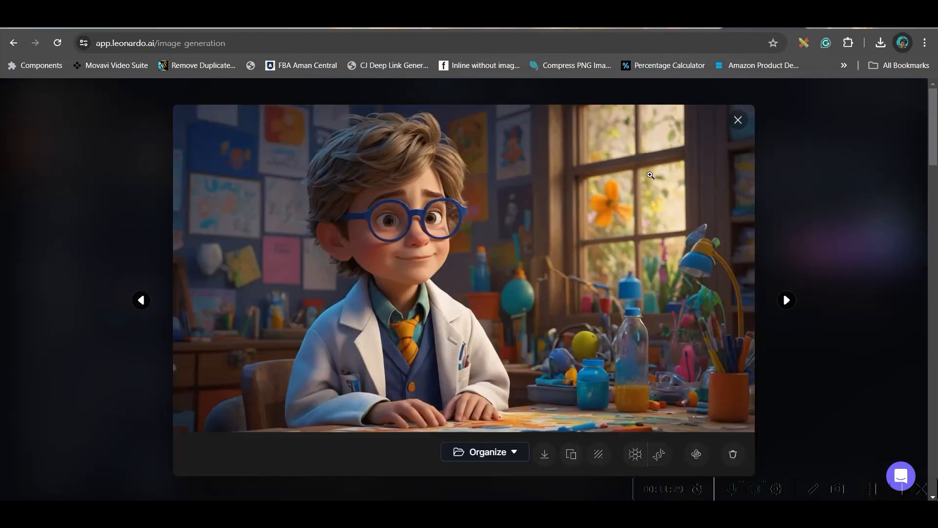
click(737, 119)
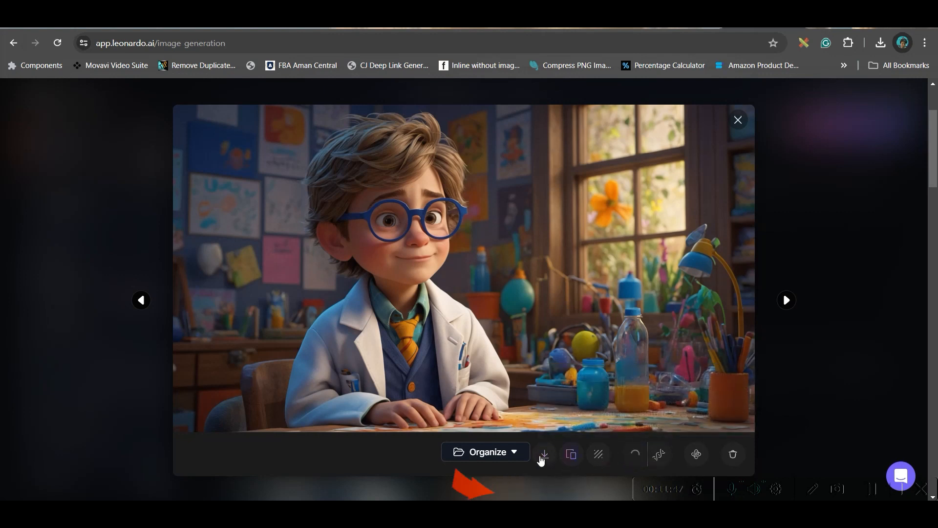
click(738, 119)
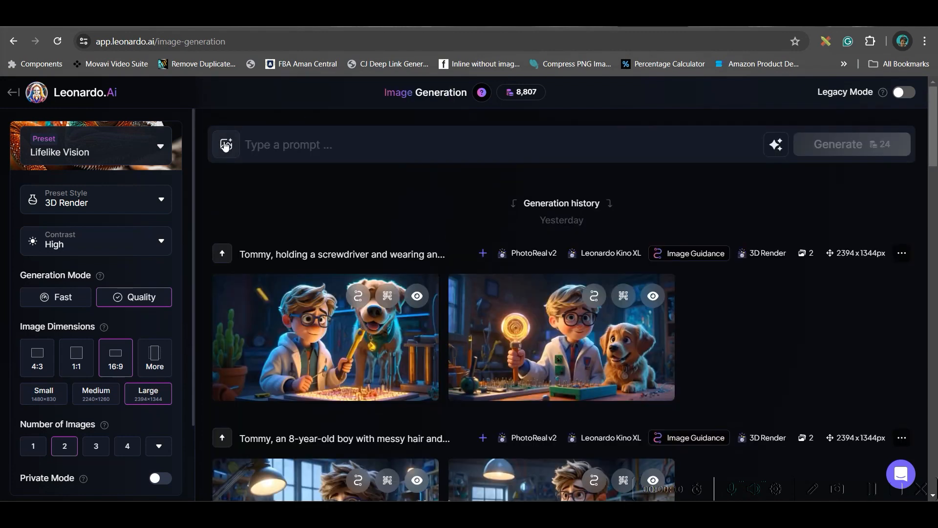
Attach the boy-at-lab-desk image from Your Generations as the character reference
click(226, 144)
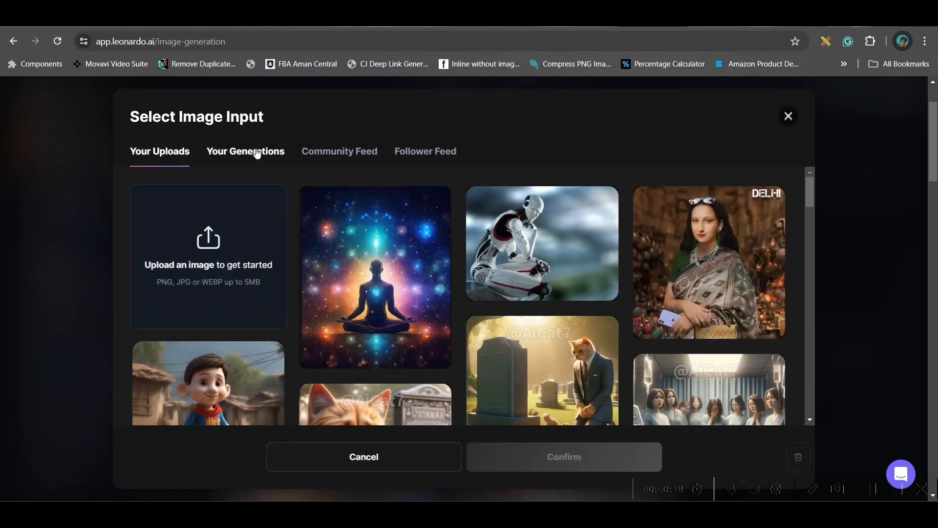
click(244, 151)
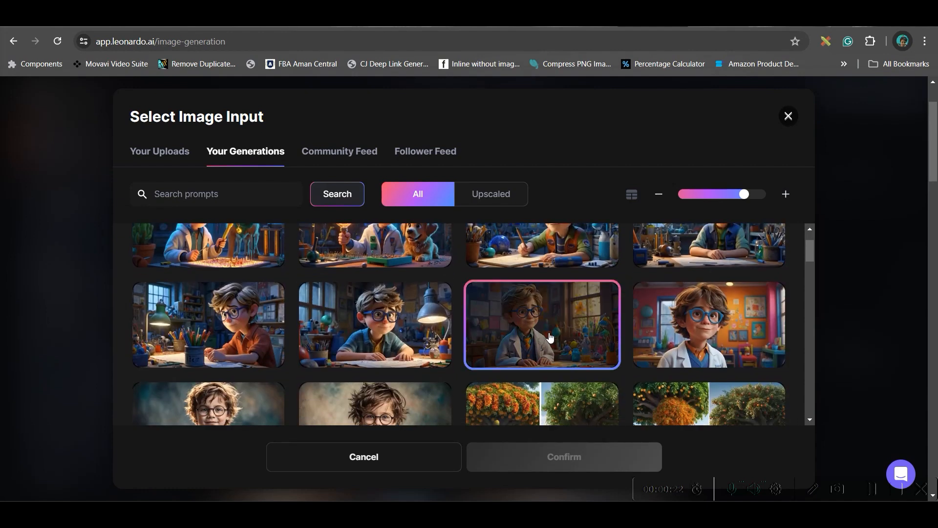
click(542, 324)
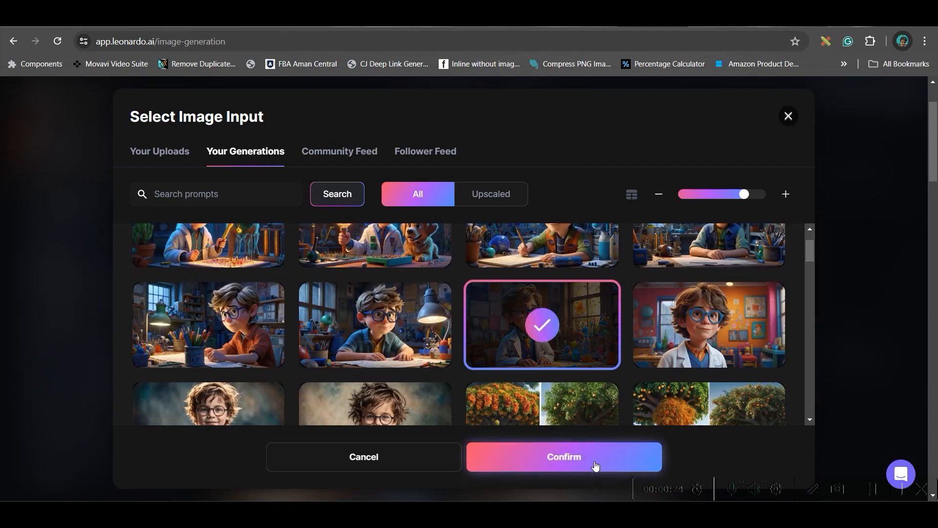
click(563, 456)
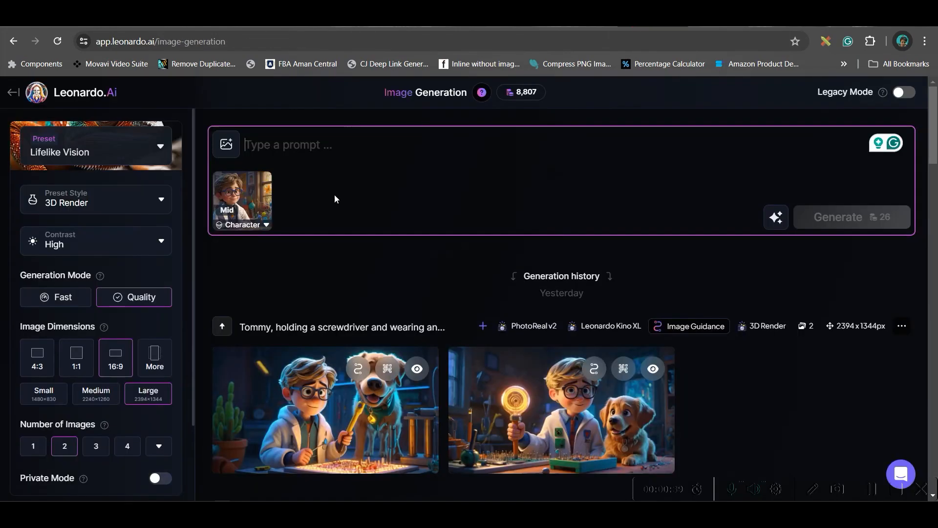
Generate from the prompt 'The machine in Tommy's lab emits a bright, pulsating light...' in 3D Pixar Disney Style, UHD
text(The machine in Tommy's lab emits a bright, pulsating light, creating a shimmering, colorful vortex as Tommy stands back, eyes wide with awe.)
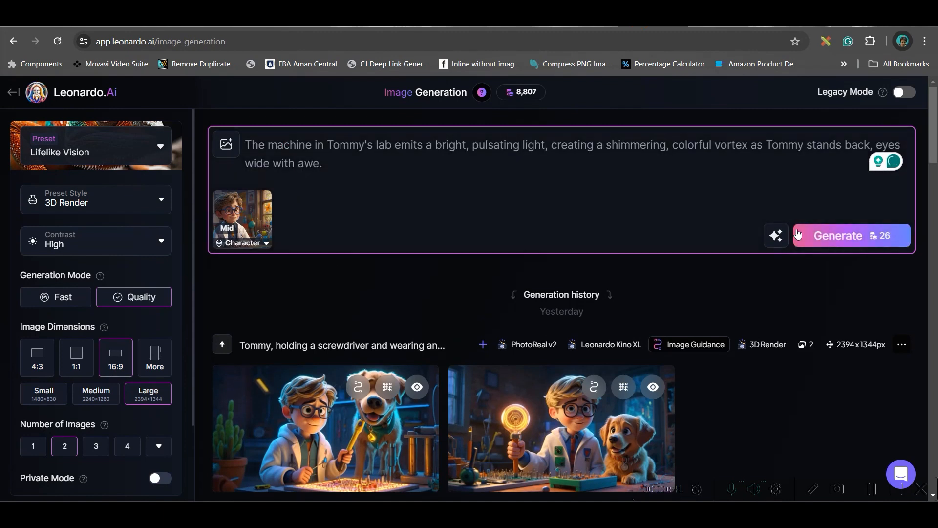
scroll(down, 3)
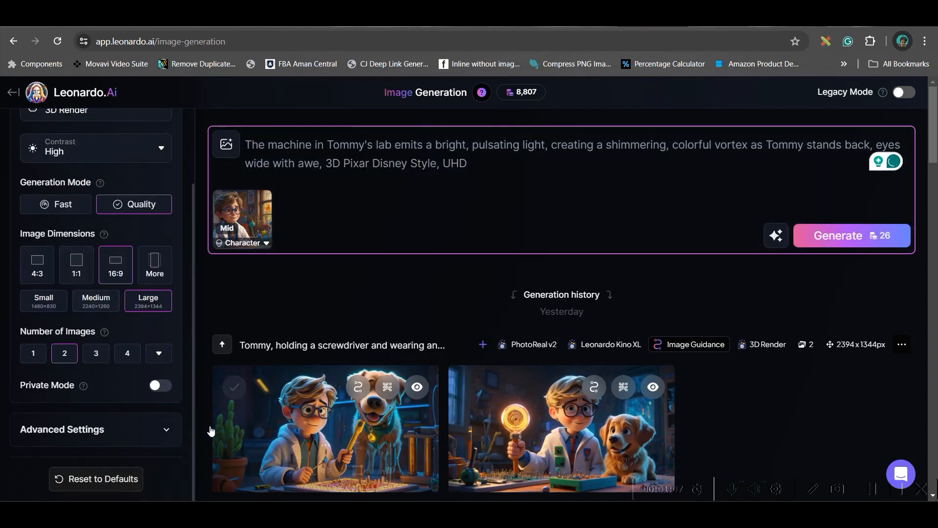
click(851, 236)
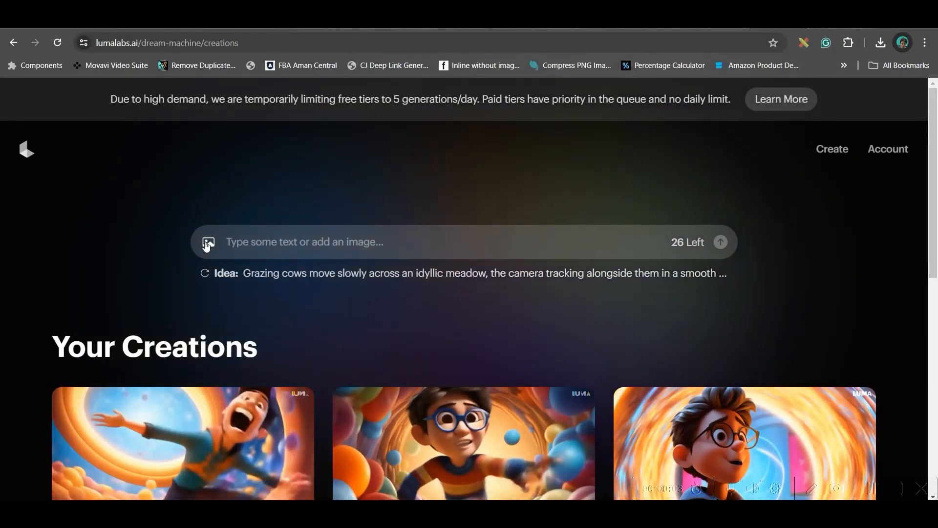
Attach the two Tommy lab images from the IMAGES folder to the video prompt
click(207, 242)
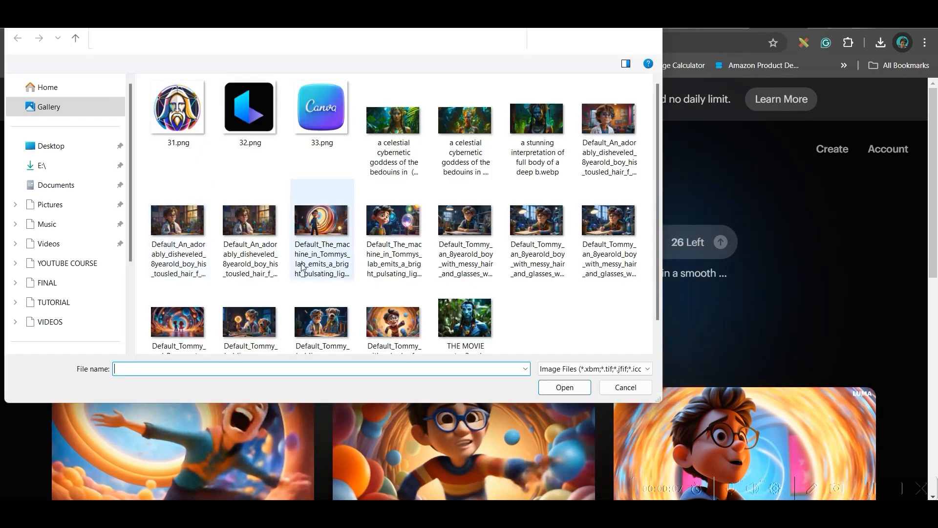
click(465, 317)
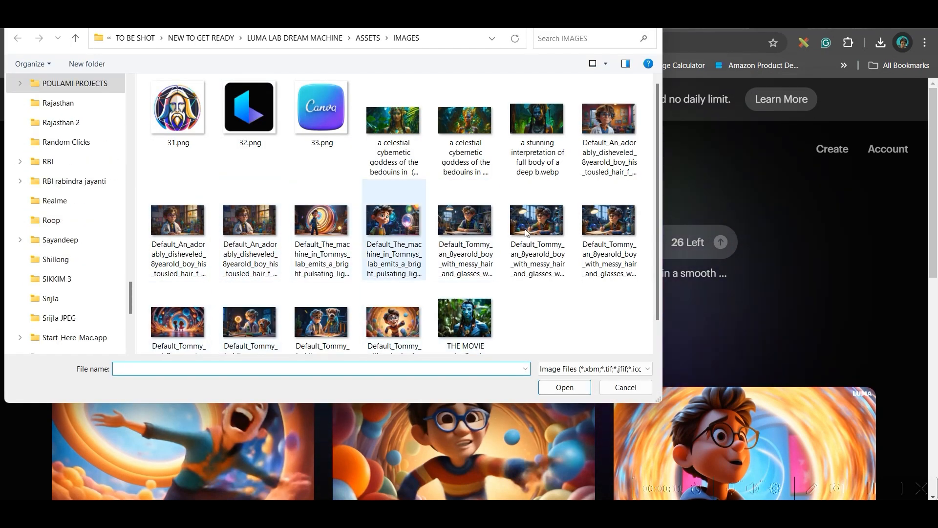
click(624, 387)
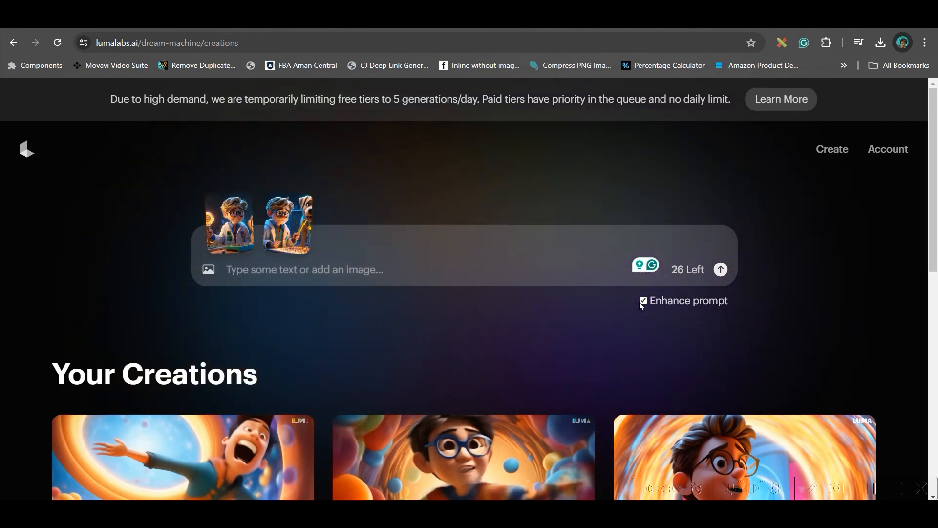
mouse_move(688, 307)
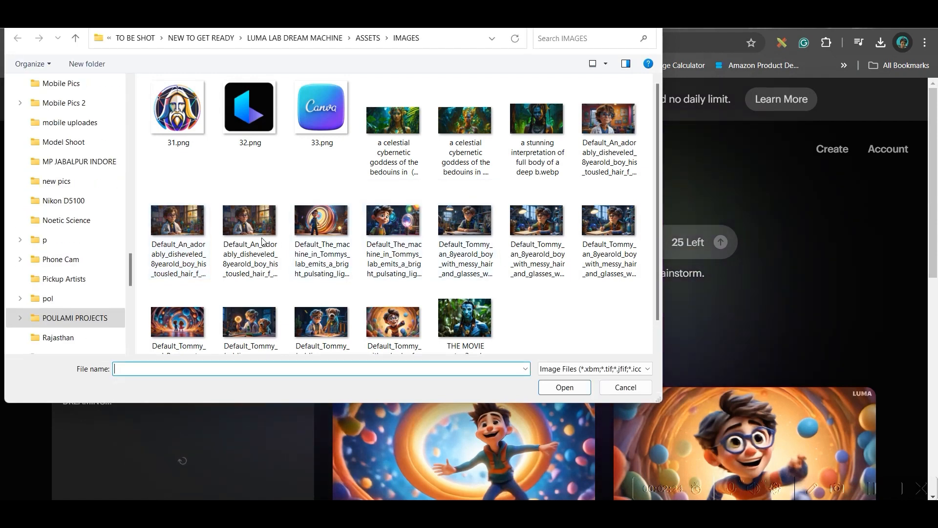
Submit the circuit-board prompt with the Tommy start-frame image for video generation
scroll(down, 3)
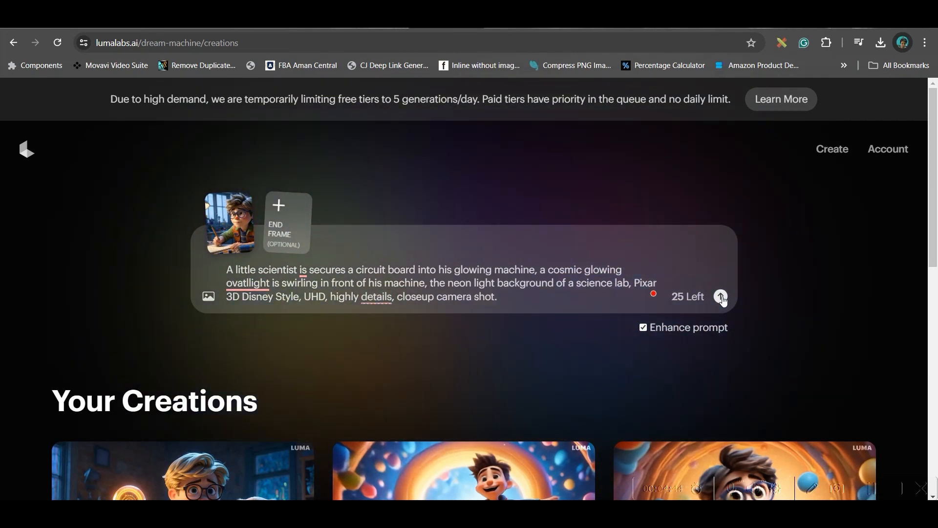
click(721, 298)
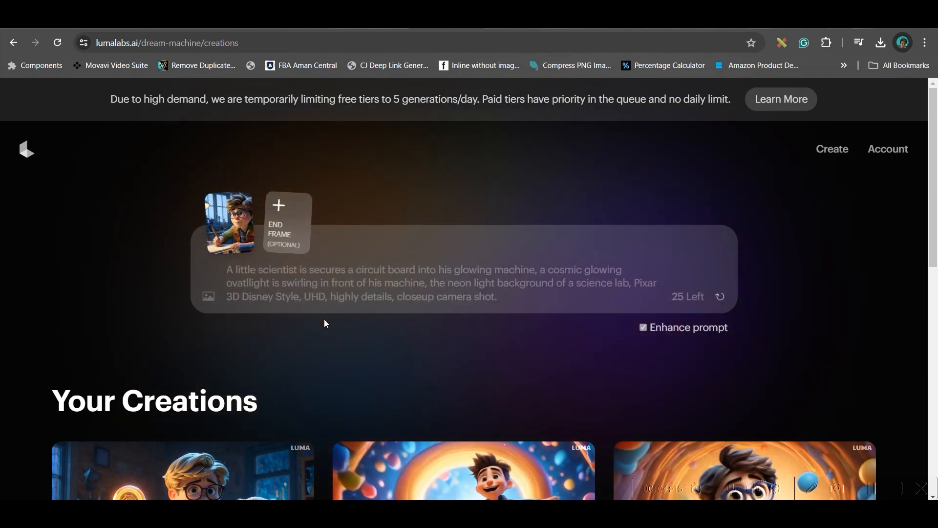
mouse_move(593, 321)
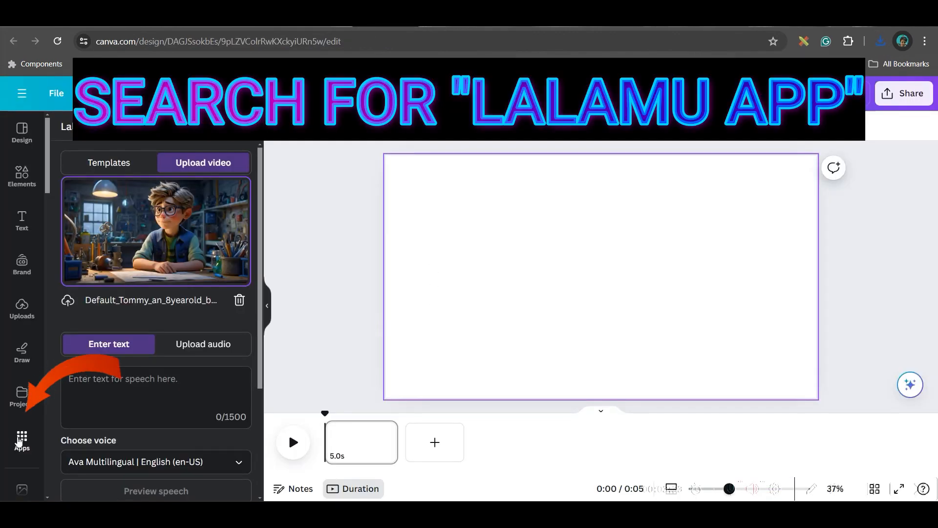
mouse_move(202, 214)
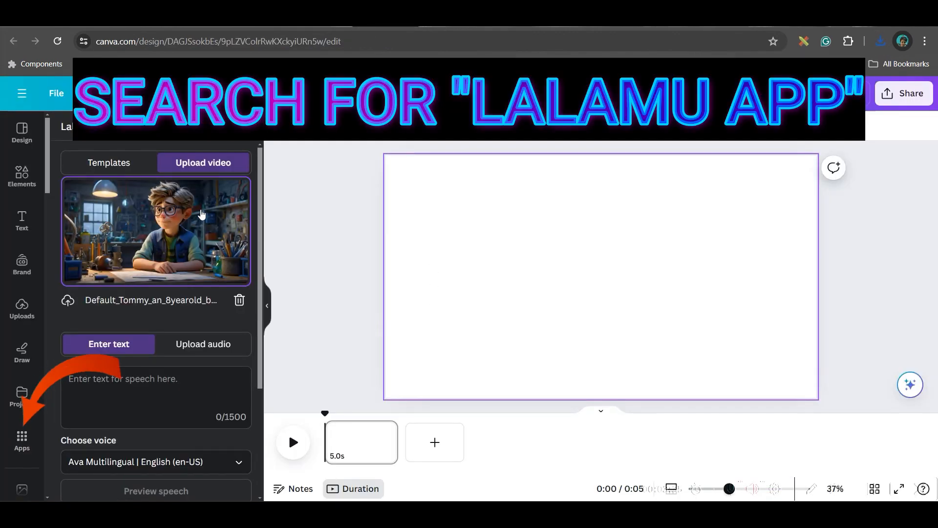
mouse_move(214, 184)
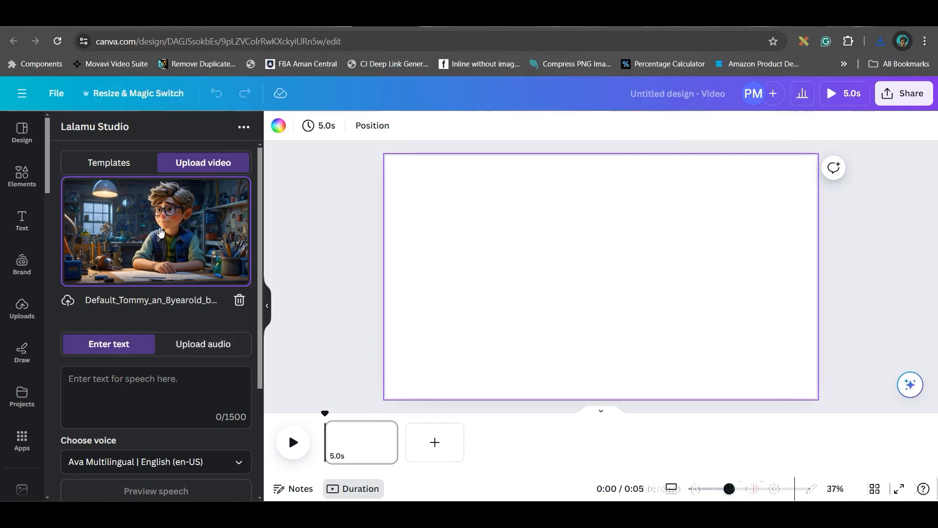
mouse_move(613, 38)
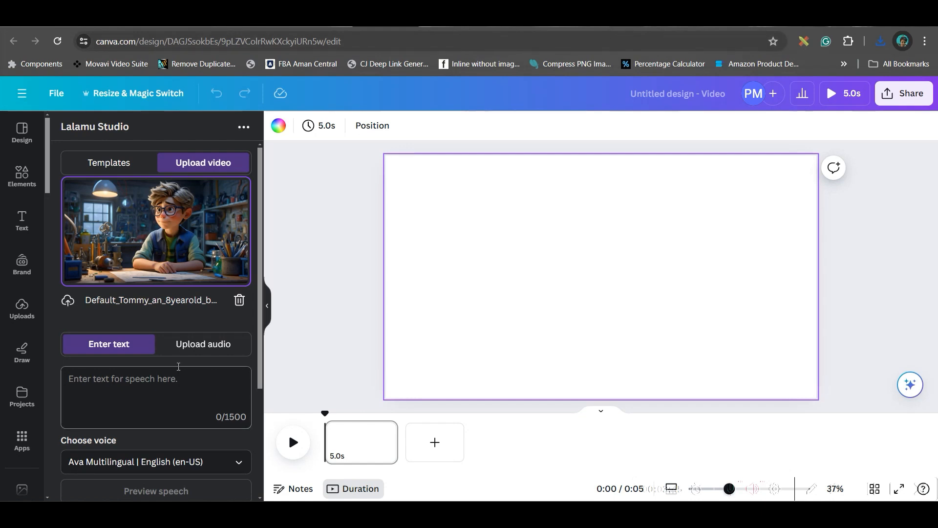
Upload the 3-second ElevenLabs mp3 as the speech audio in Lalamu Studio
click(203, 343)
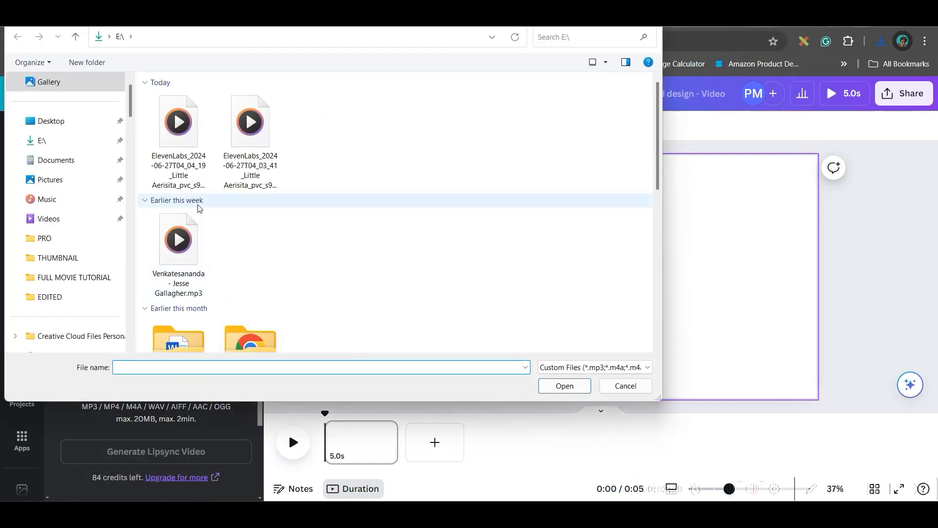
mouse_move(250, 121)
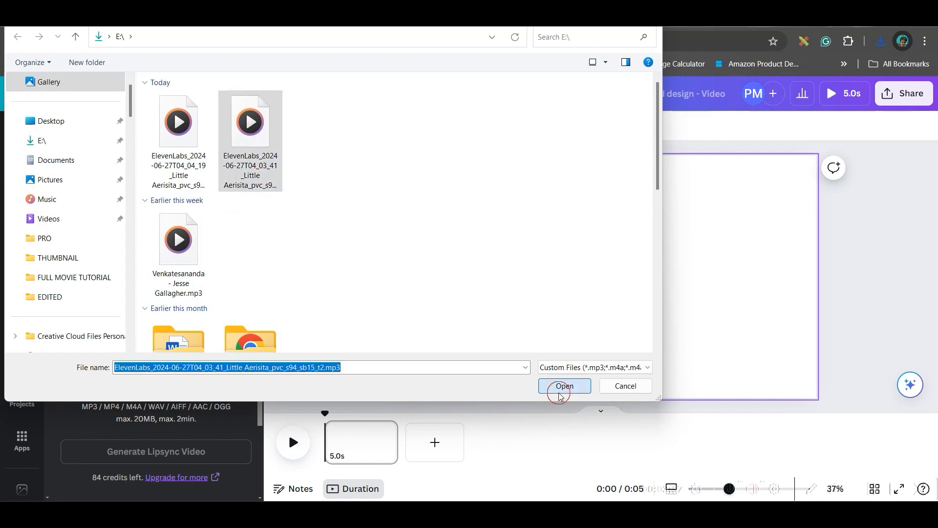
click(563, 386)
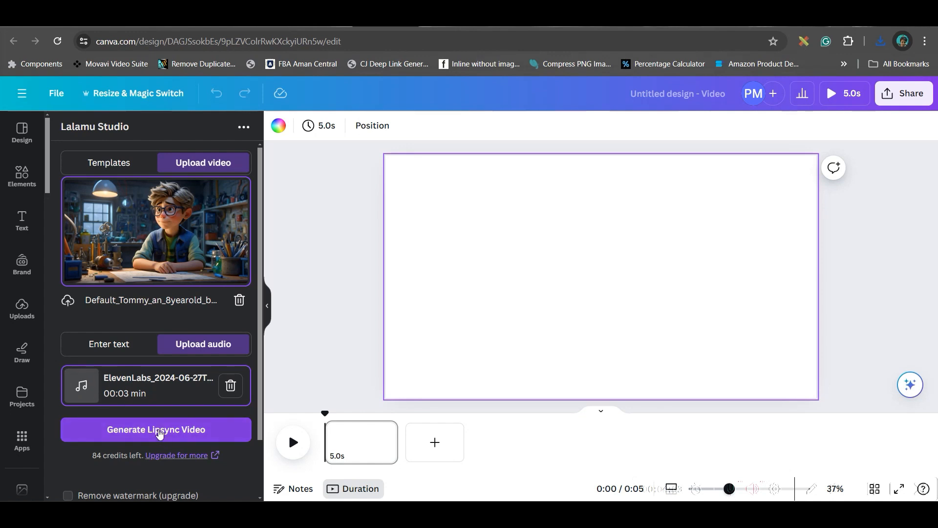
Generate the lip-sync clip, place it on the page as background, and download the design as MP4
click(156, 429)
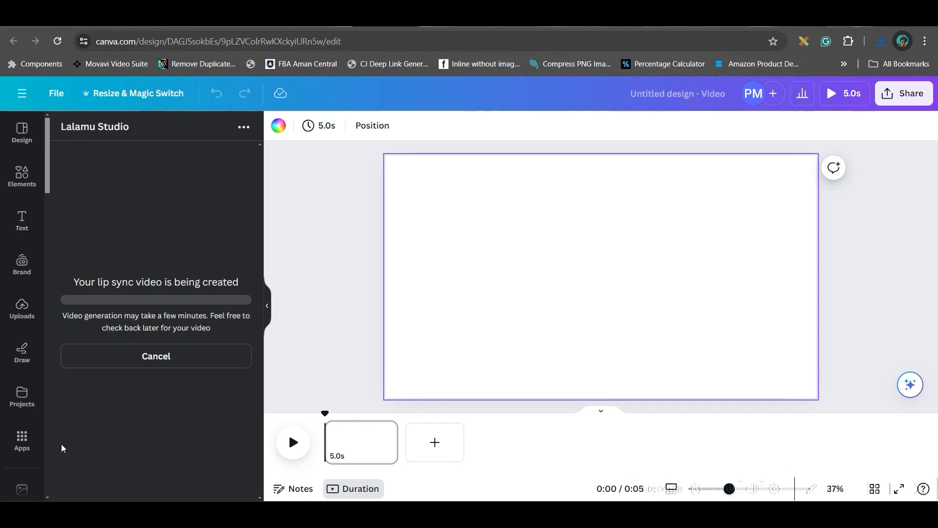
mouse_move(22, 438)
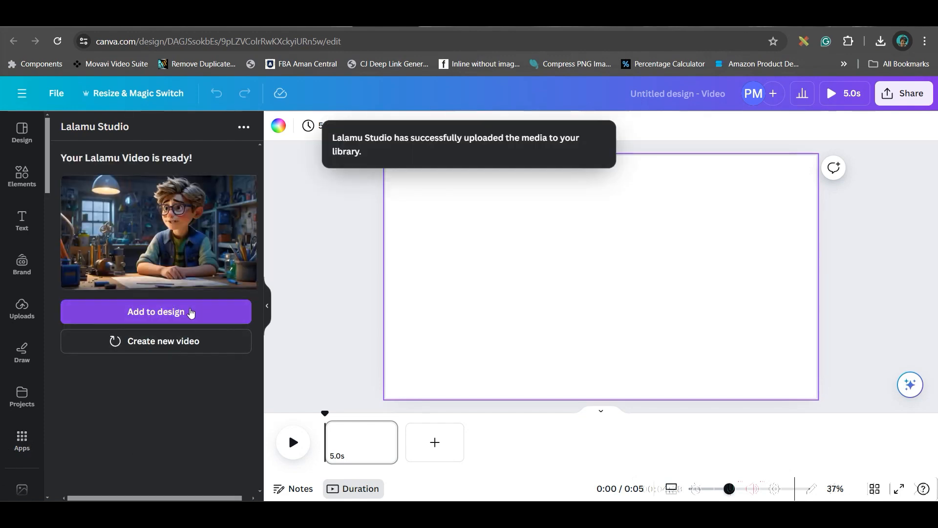
click(156, 311)
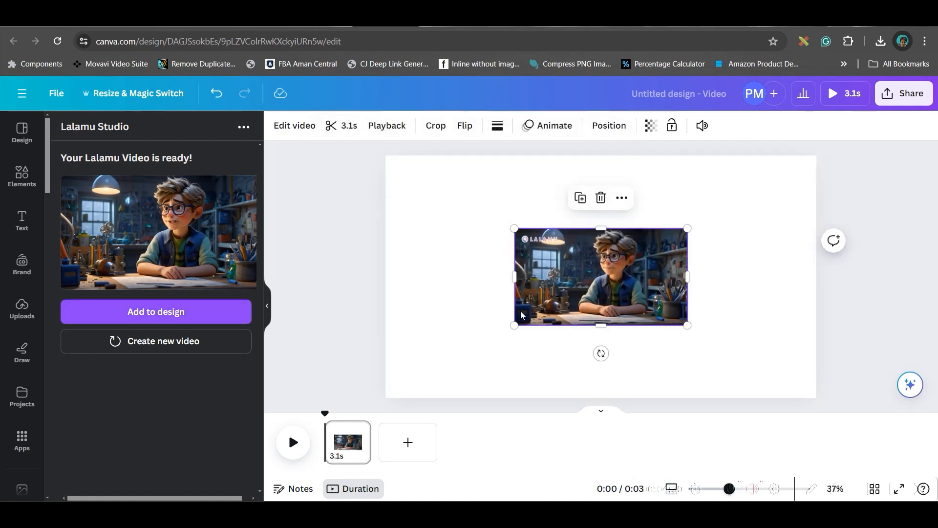
mouse_move(685, 403)
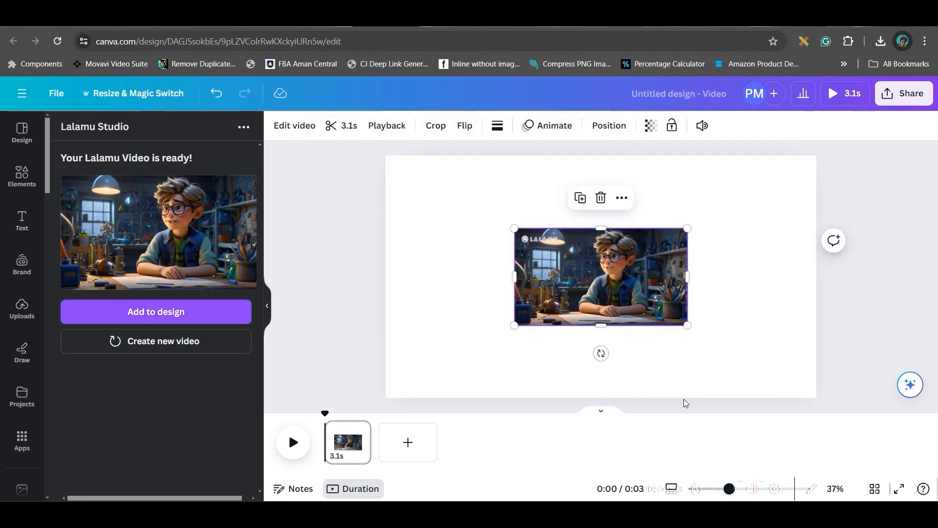
right_click(598, 275)
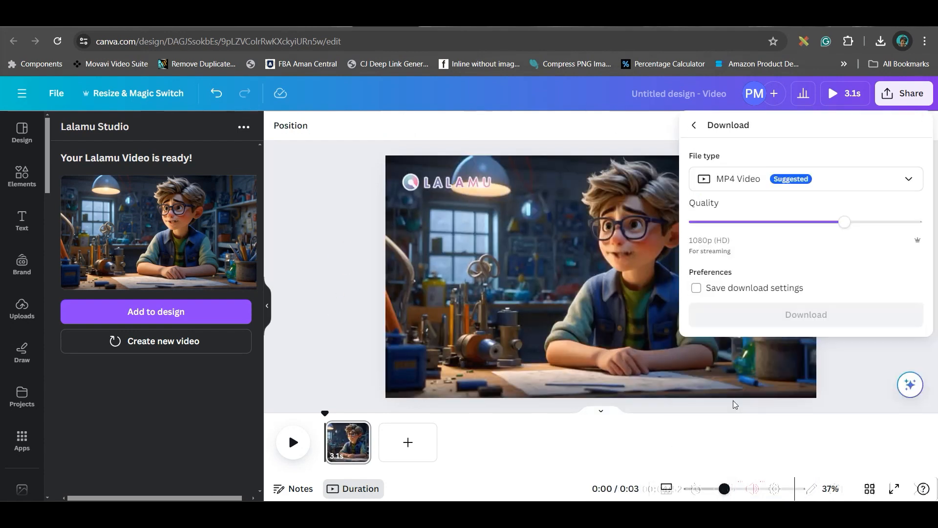
click(805, 313)
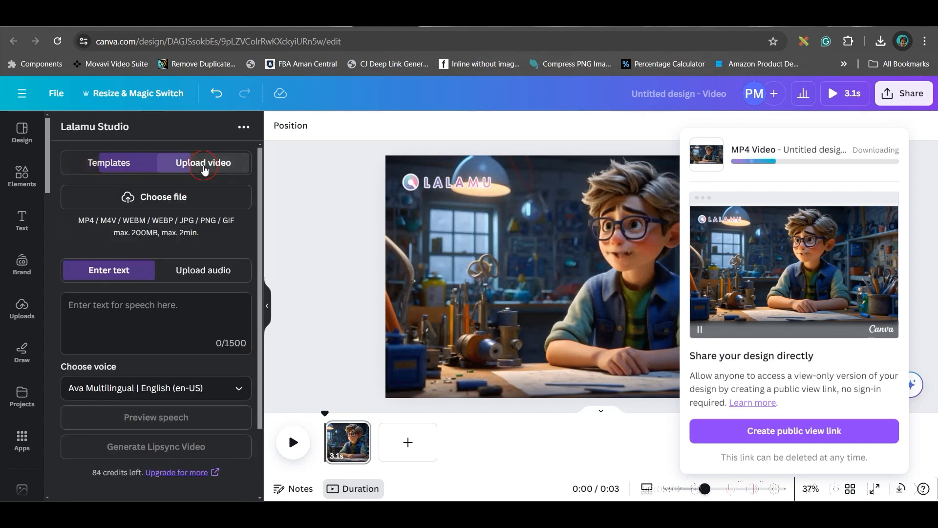
Start a new Lalamu lip-sync from the vortex video and the two-second audio recording
click(155, 196)
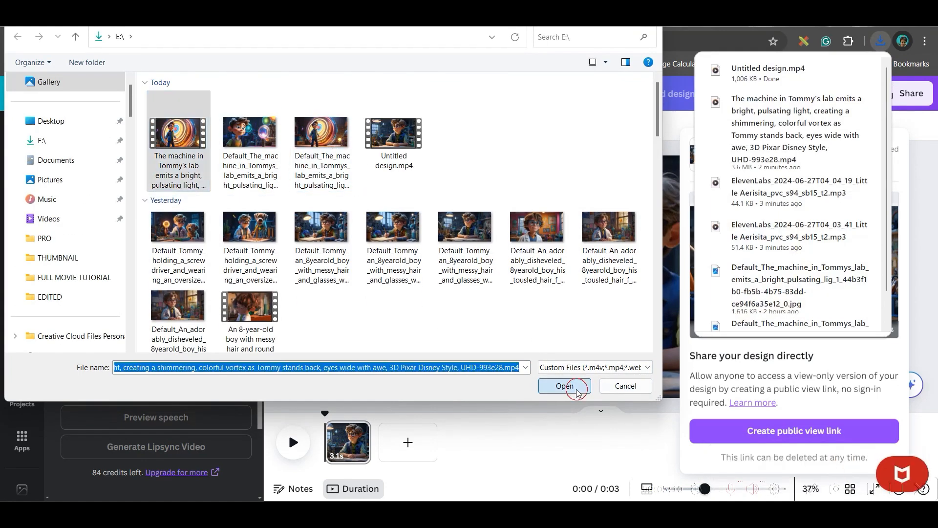
click(563, 386)
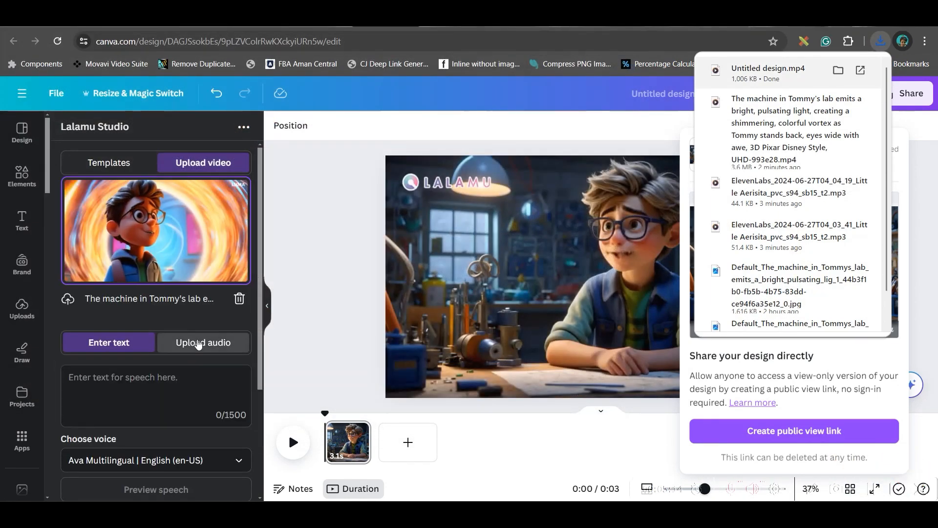
click(203, 342)
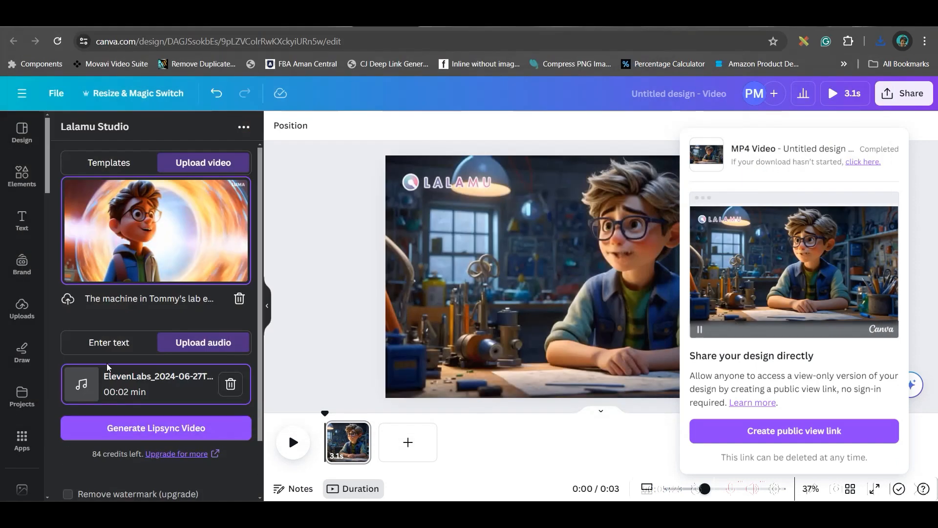
click(155, 429)
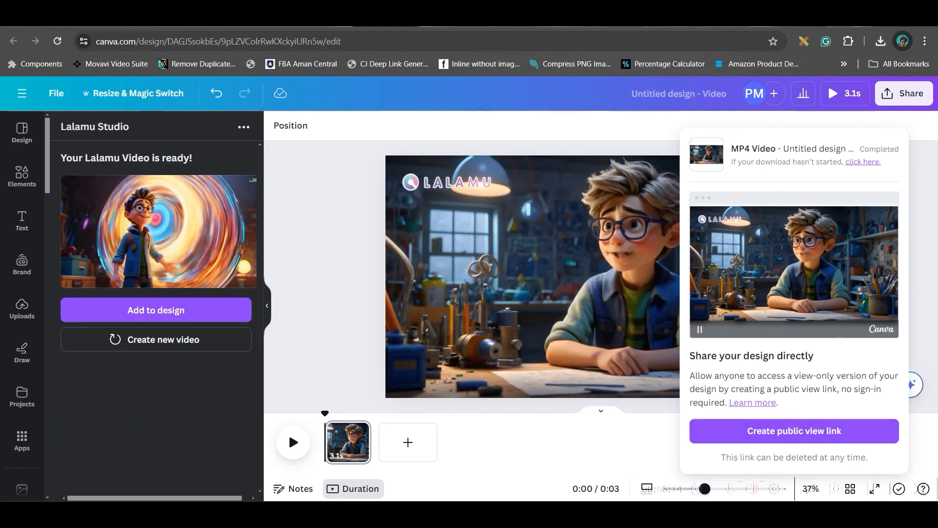
mouse_move(408, 441)
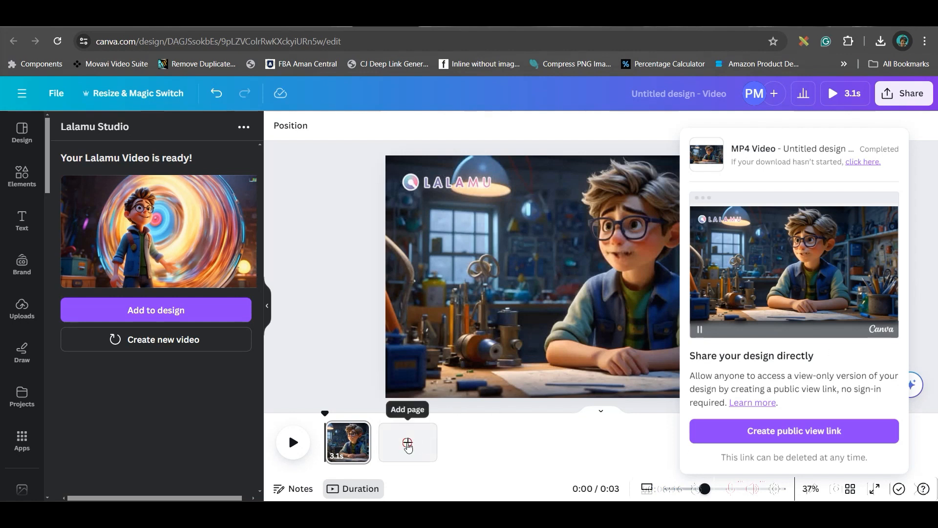
Add a second page and place the vortex lip-sync clip on it
click(407, 442)
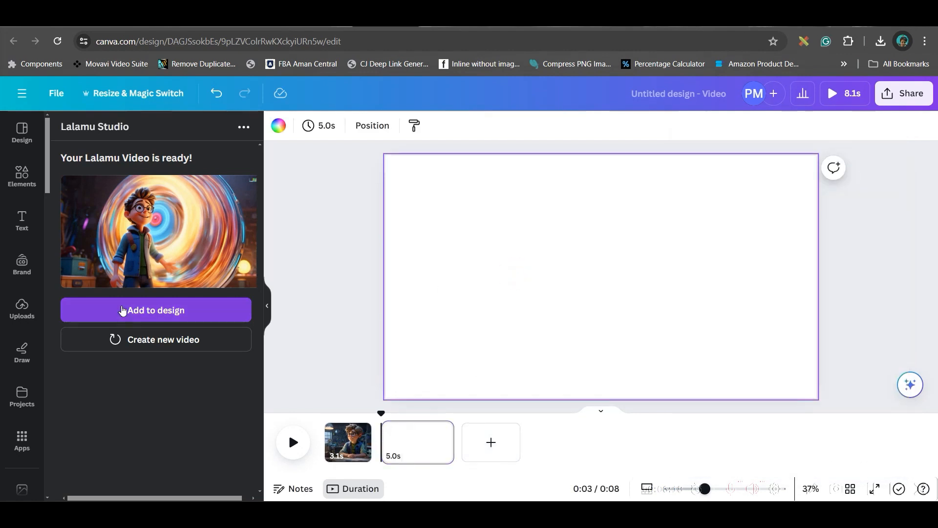
click(155, 310)
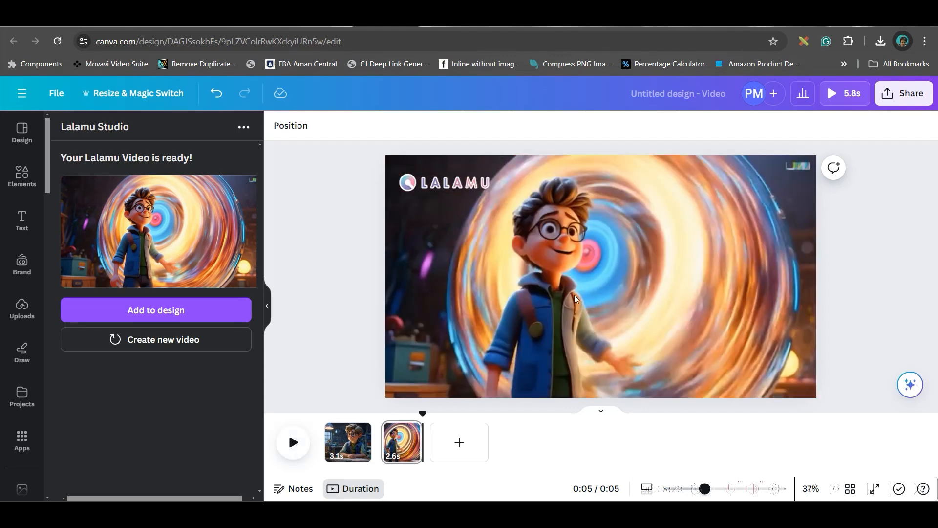
Download only Page 2 of the design as an MP4 video
click(910, 94)
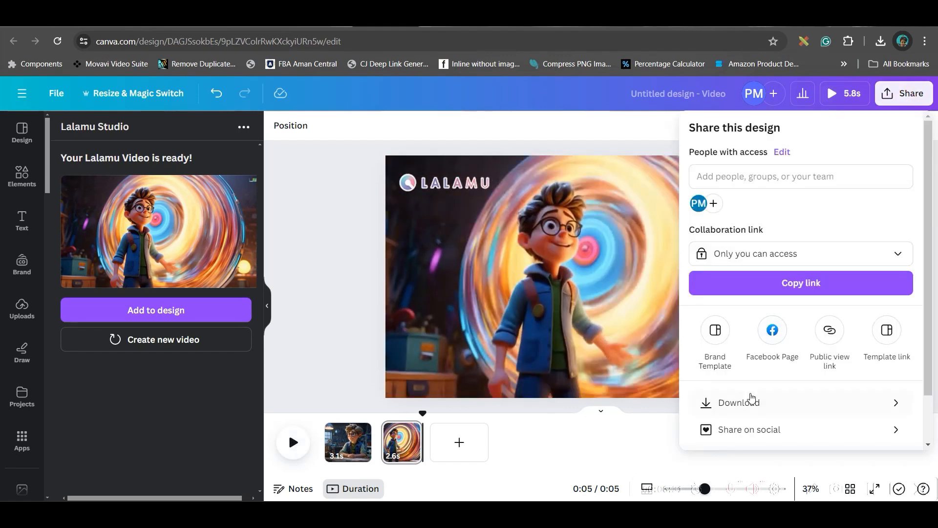
click(737, 402)
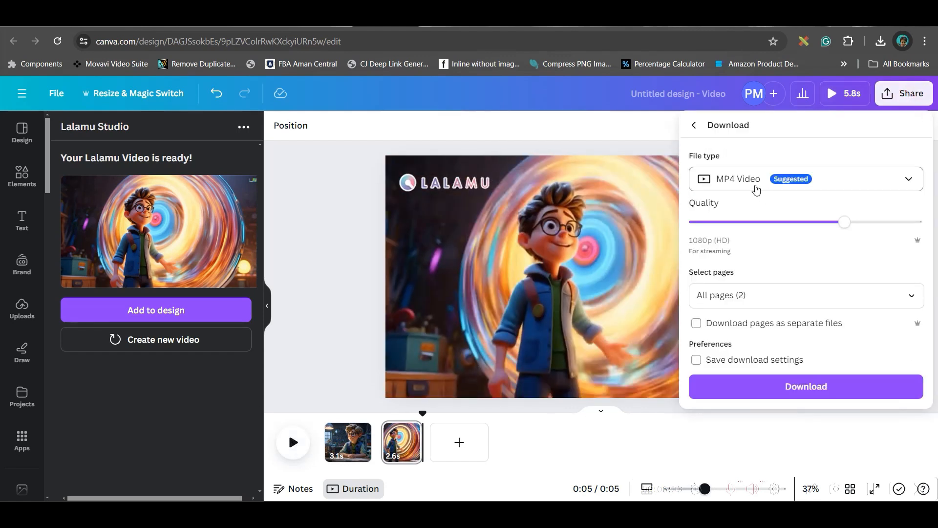
click(804, 294)
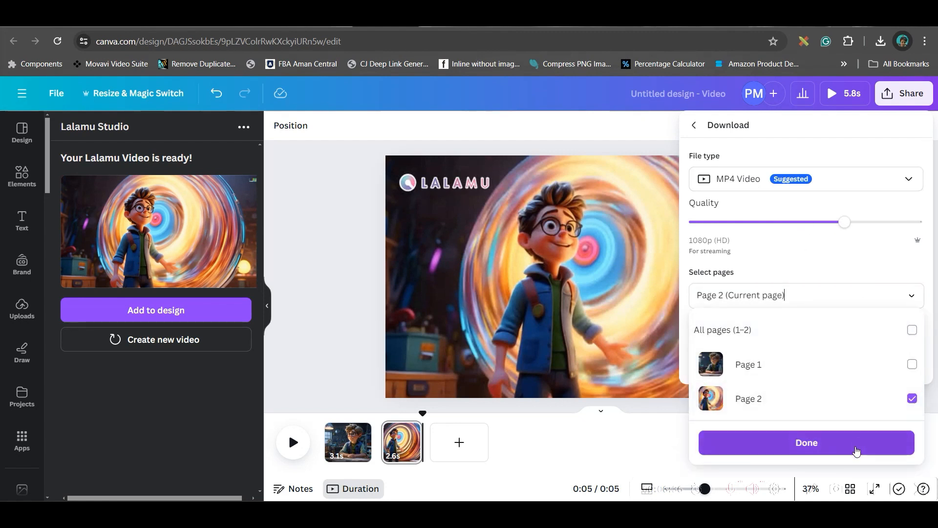
click(806, 442)
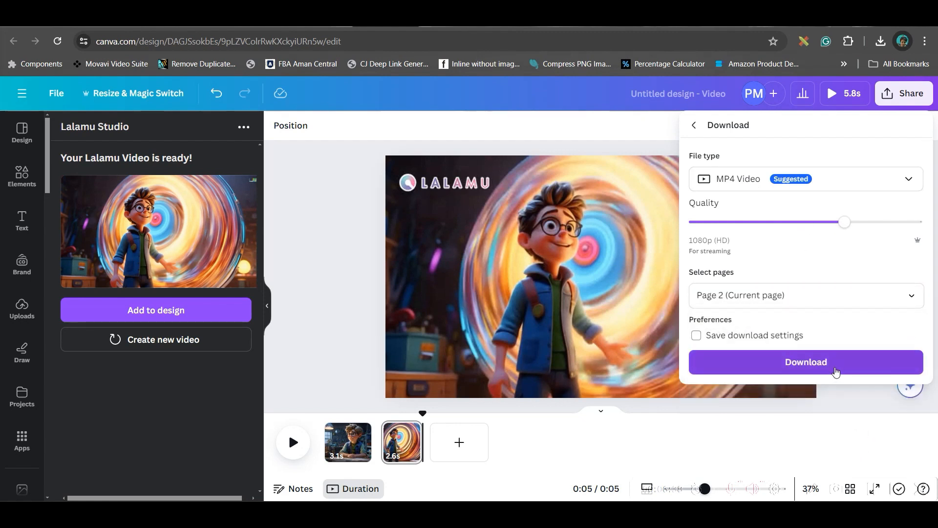
click(805, 361)
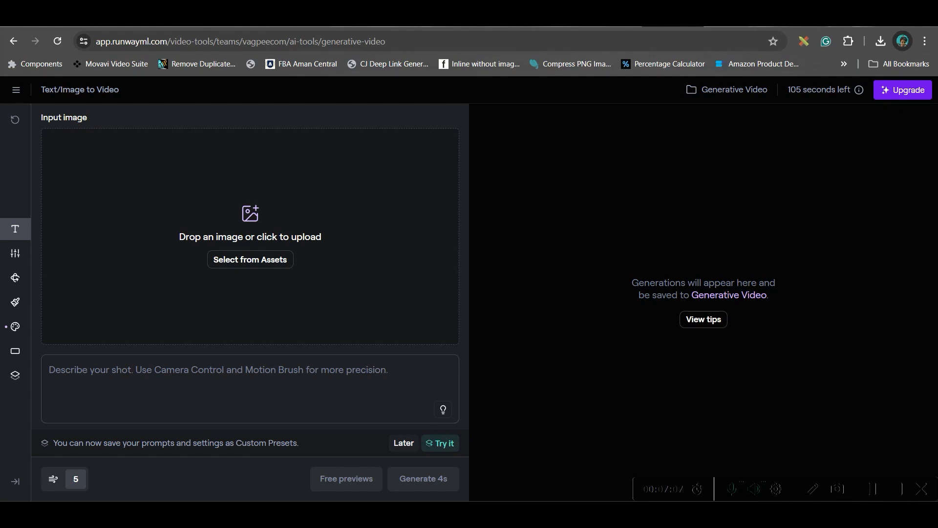
mouse_move(910, 196)
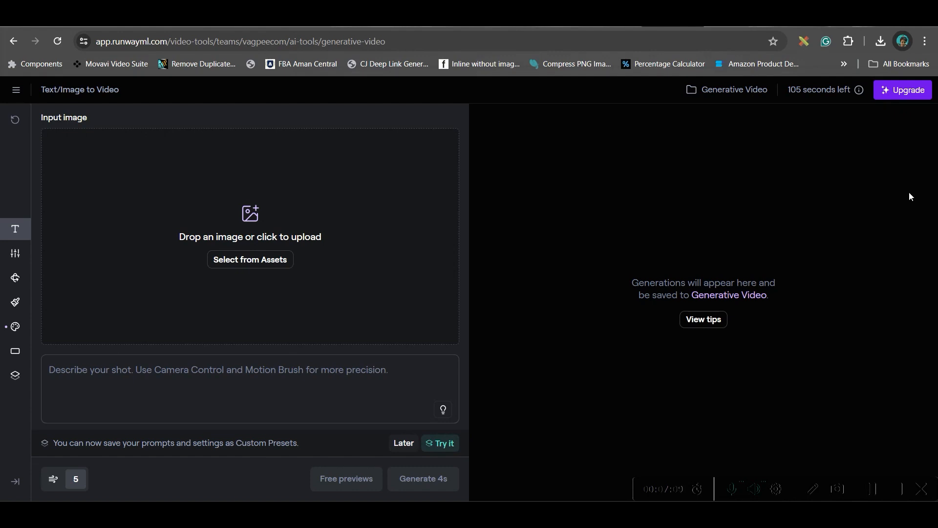
mouse_move(754, 122)
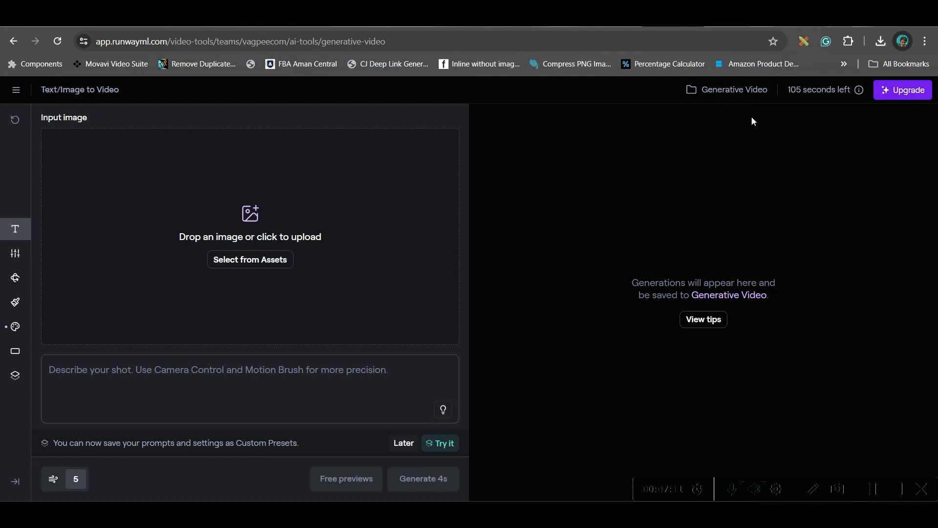
mouse_move(859, 90)
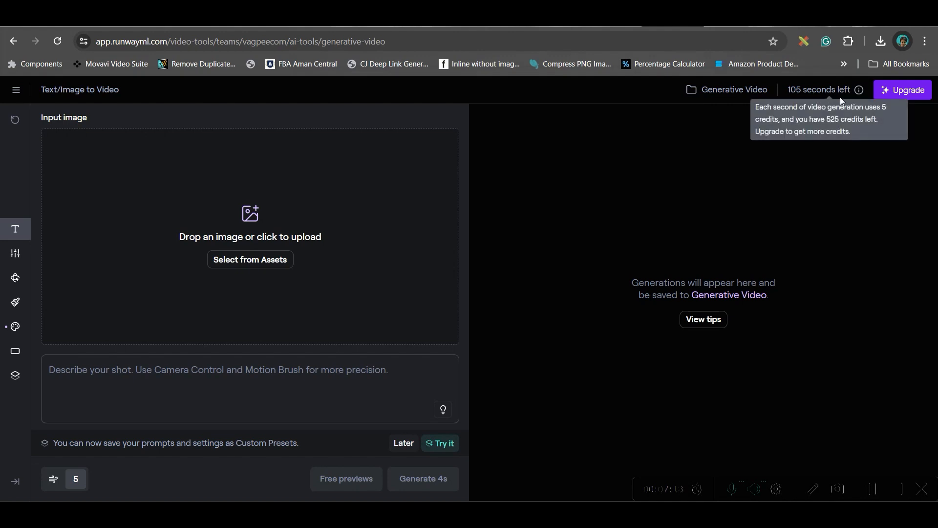
mouse_move(850, 101)
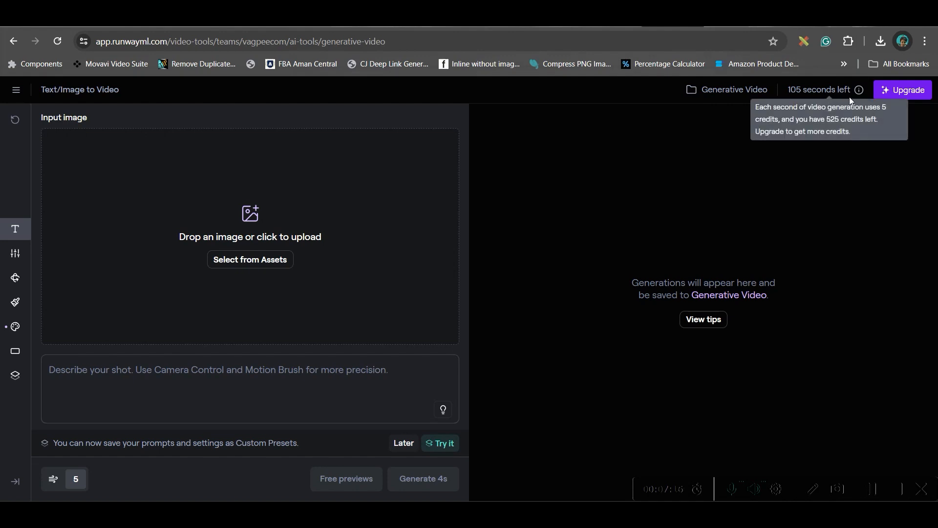
mouse_move(831, 130)
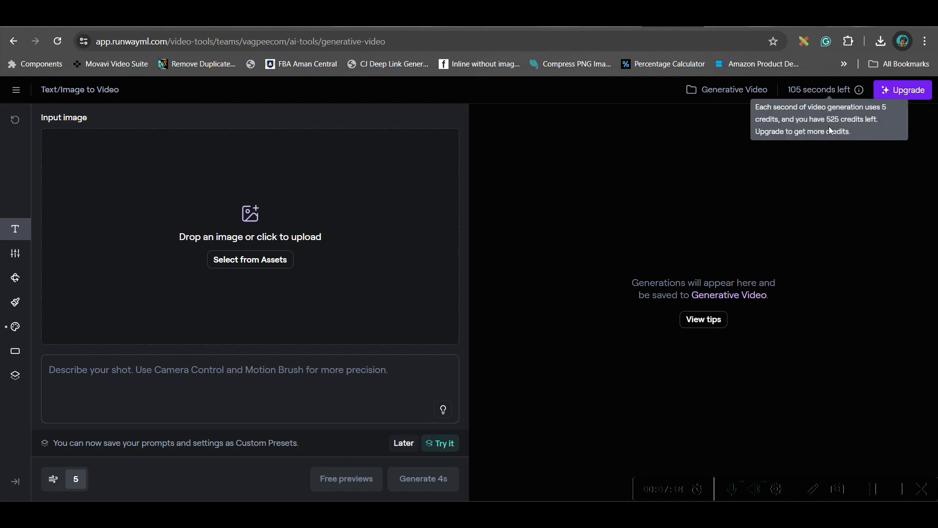
mouse_move(249, 259)
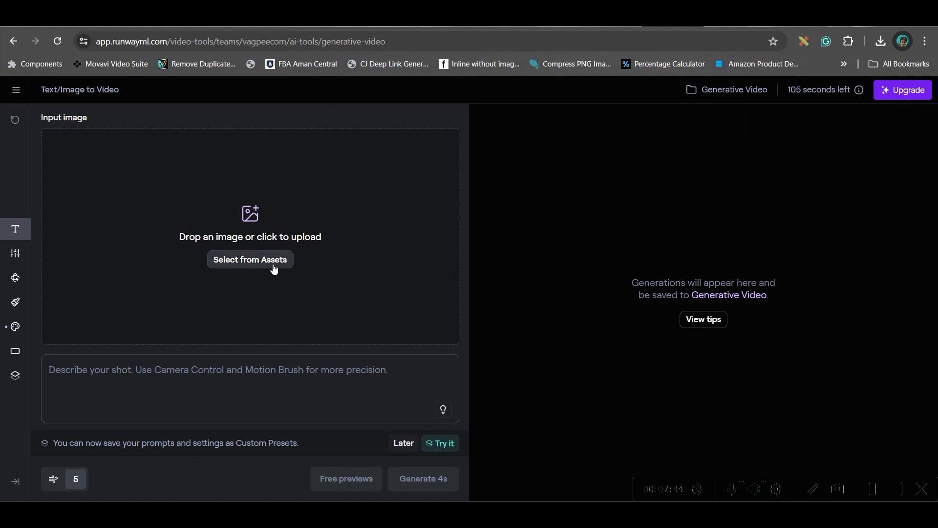
Upload the excited-boy image, generate a 4s Gen-2 video from it, and play the result
click(250, 259)
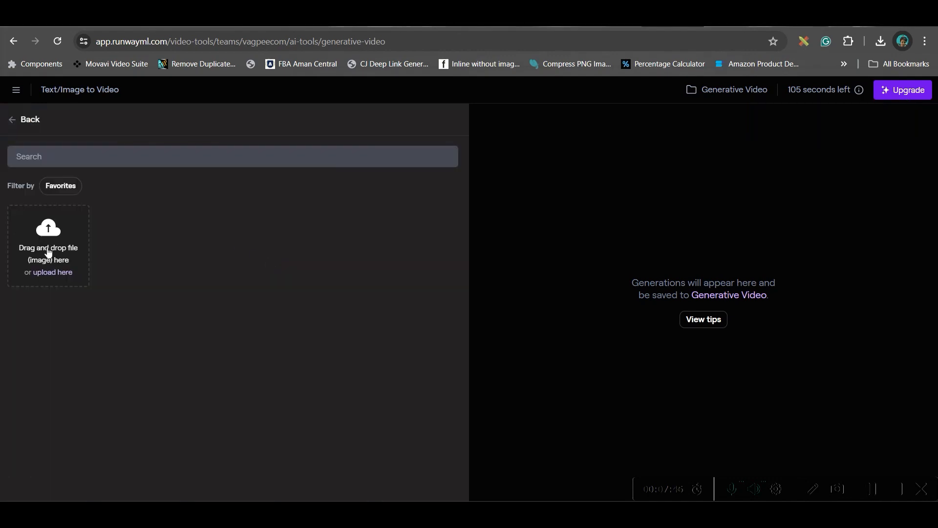
click(53, 272)
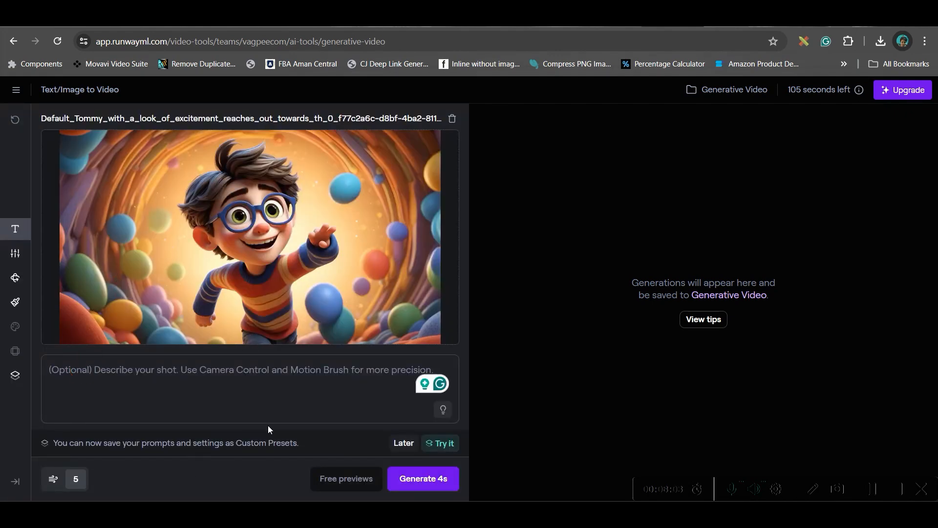
click(422, 478)
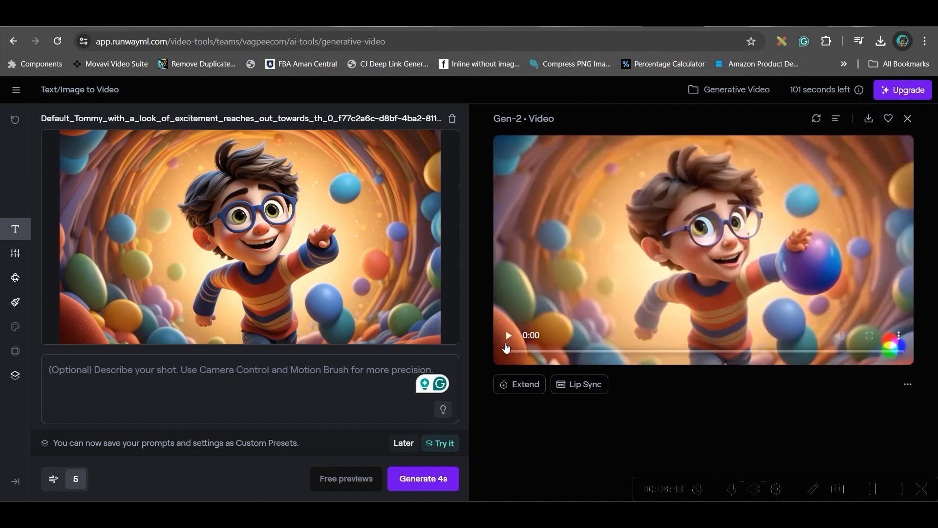
click(508, 336)
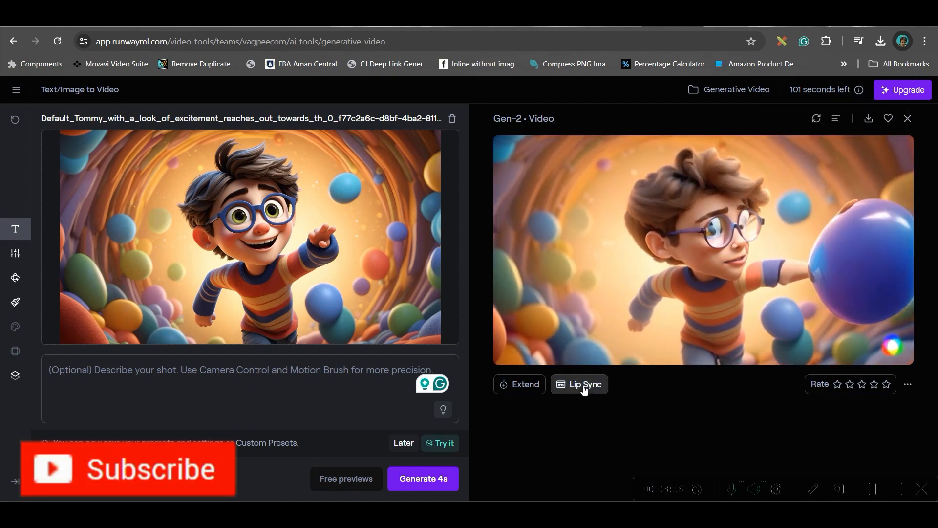
Lip-sync the generated clip to the ElevenLabs mp3 from the library and generate it
click(579, 384)
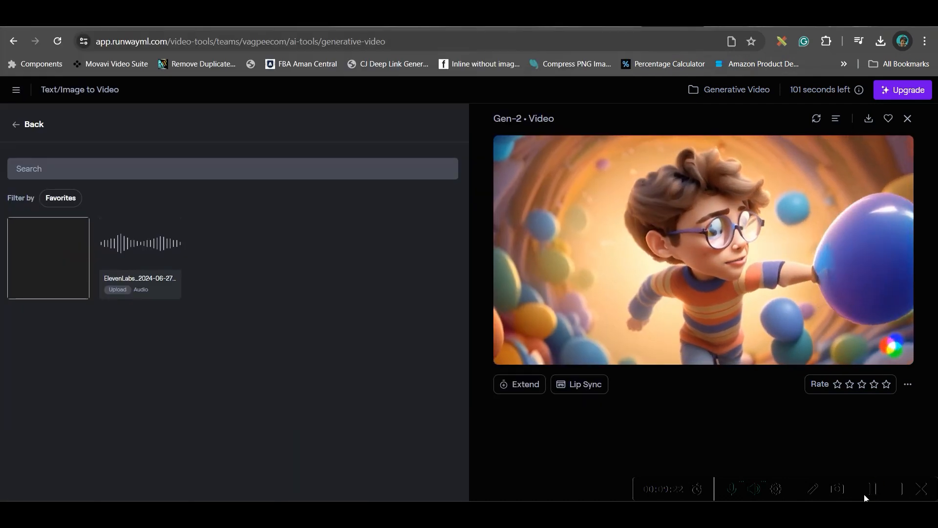
click(578, 383)
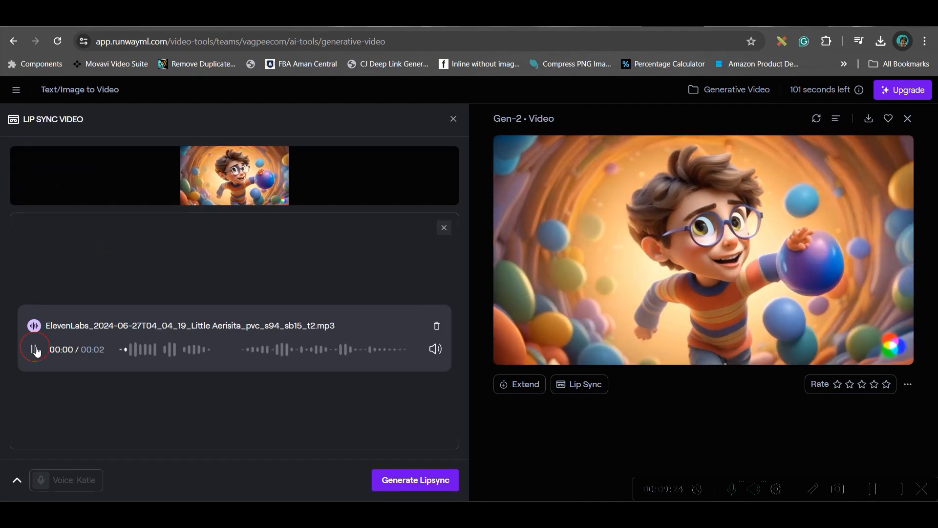
click(33, 350)
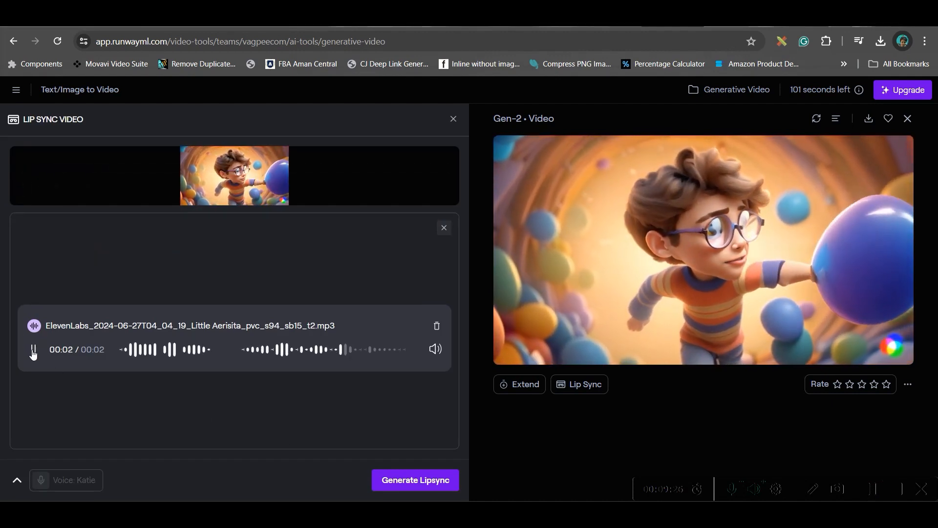
click(415, 479)
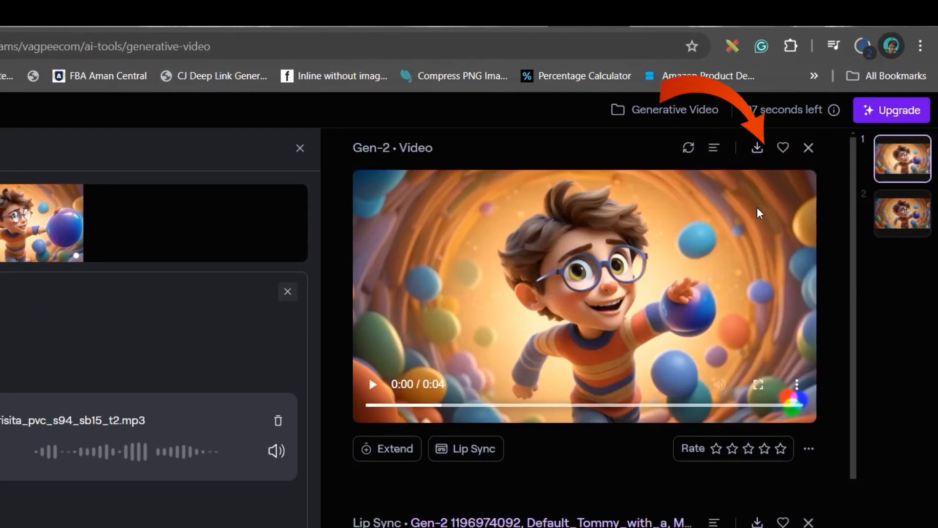
click(756, 148)
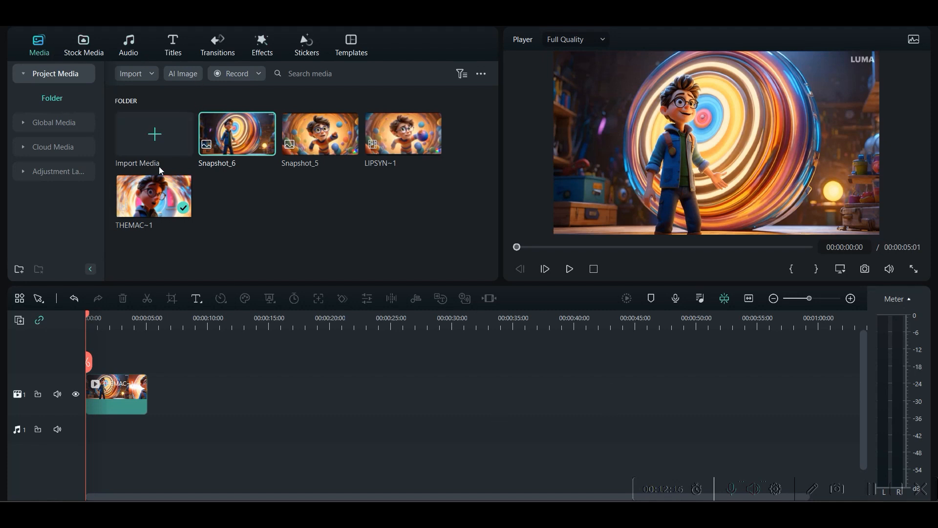
Import the downloaded clips and drag the later clips left to join them on the video track
click(154, 133)
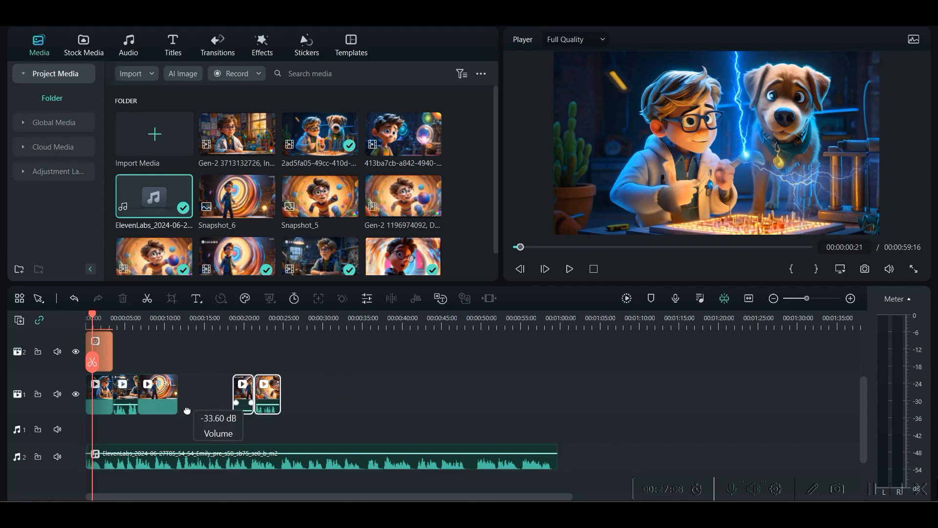
drag(251, 394, 197, 394)
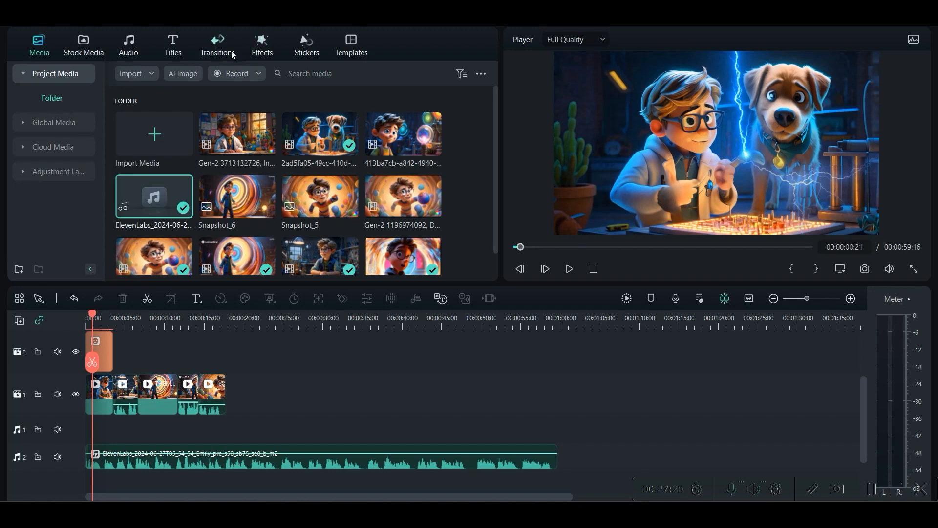
Browse the sound effect categories to Fire and filter the list to free effects only
click(127, 44)
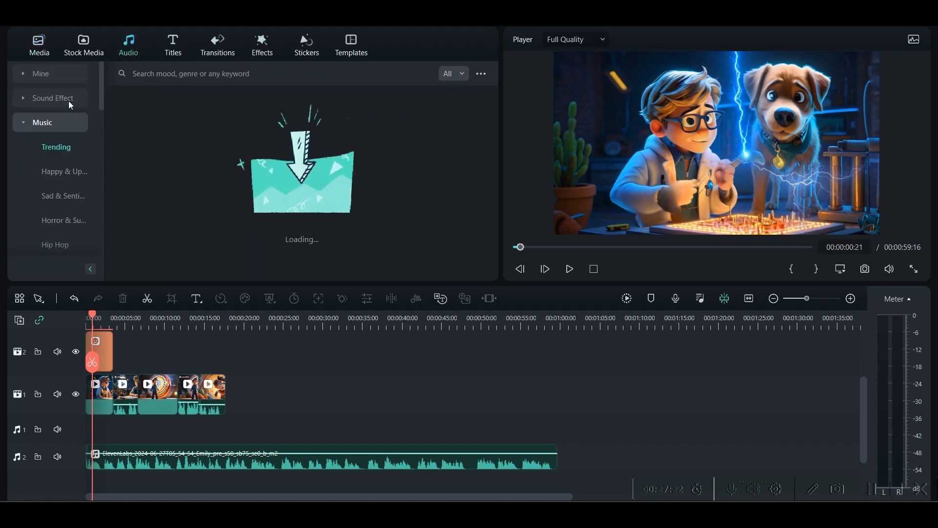
click(52, 98)
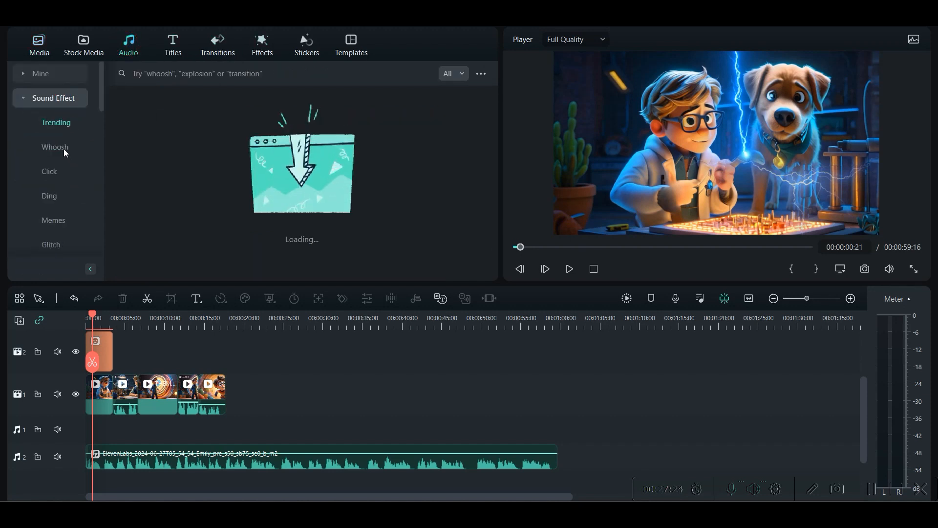
click(49, 172)
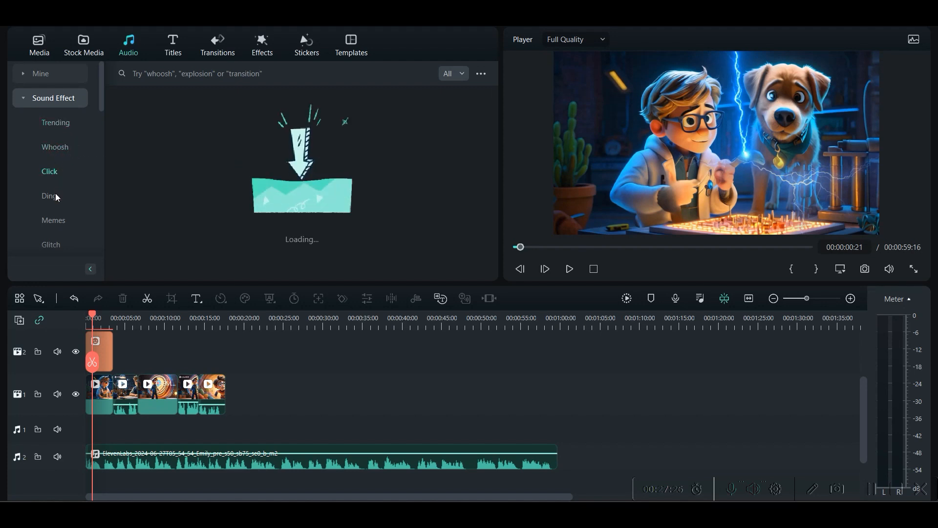
click(55, 123)
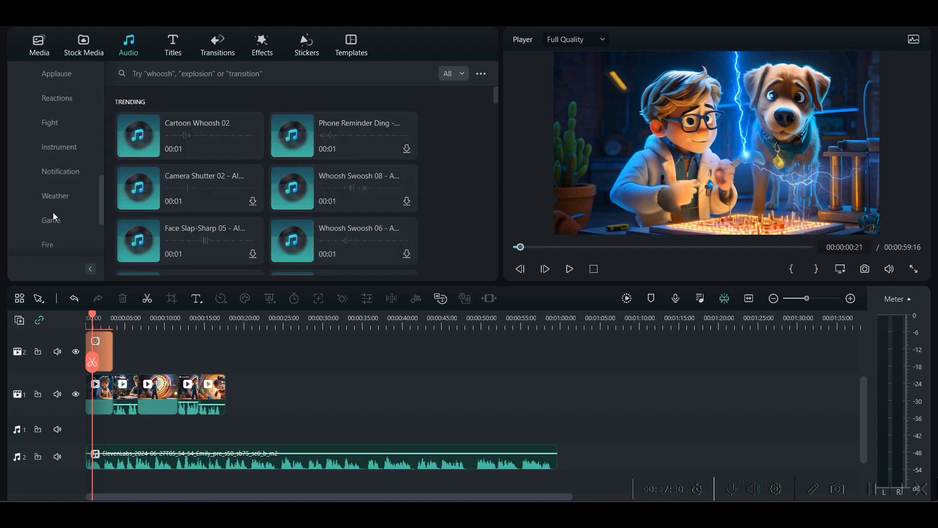
mouse_move(53, 241)
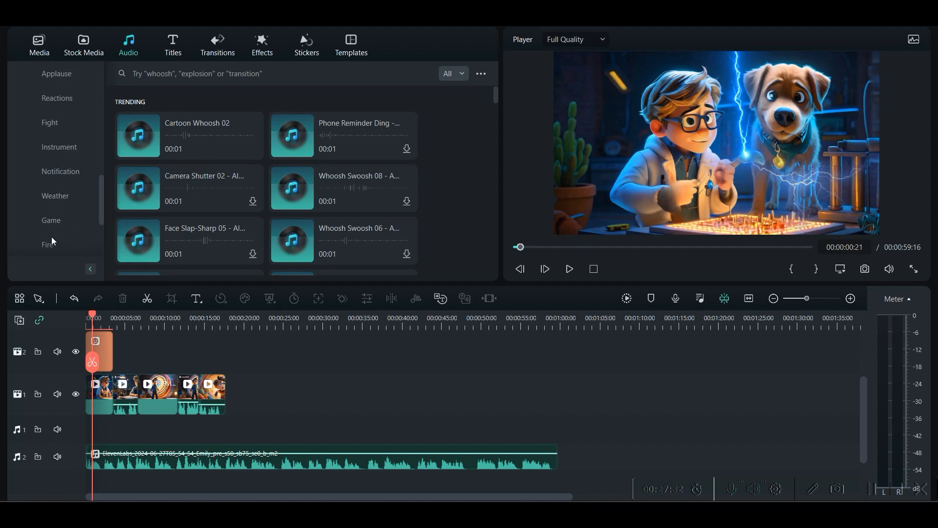
click(58, 148)
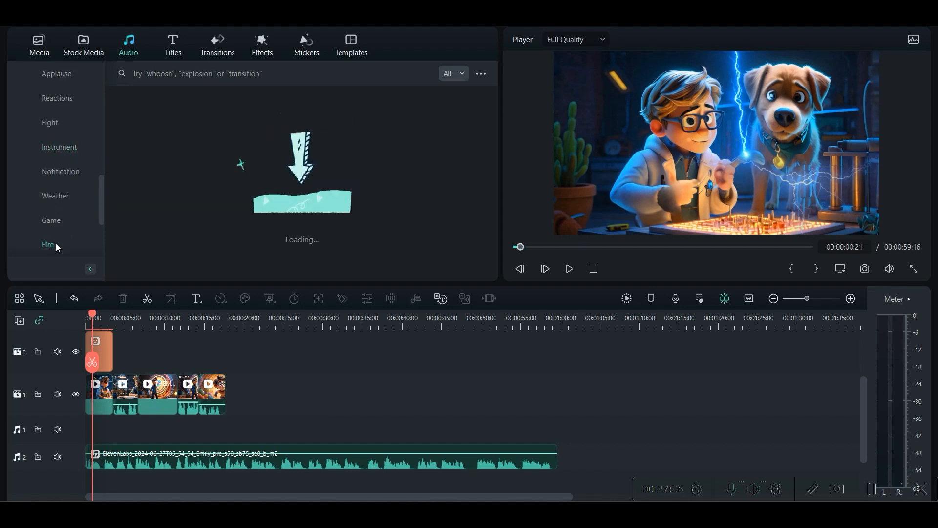
click(47, 245)
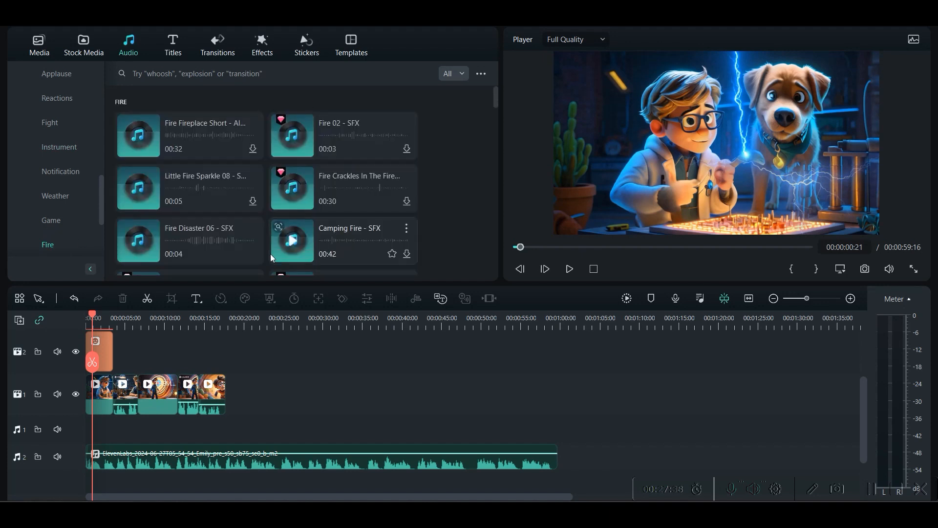
click(452, 73)
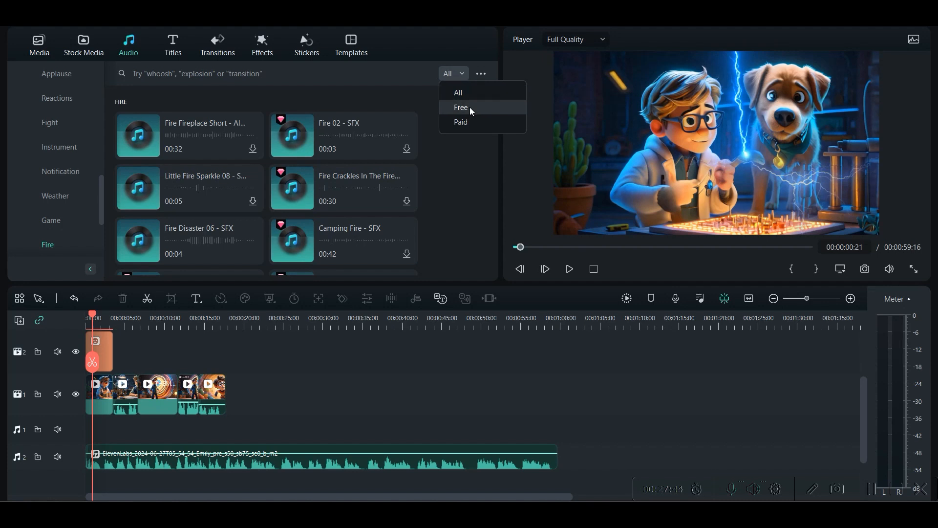
click(460, 107)
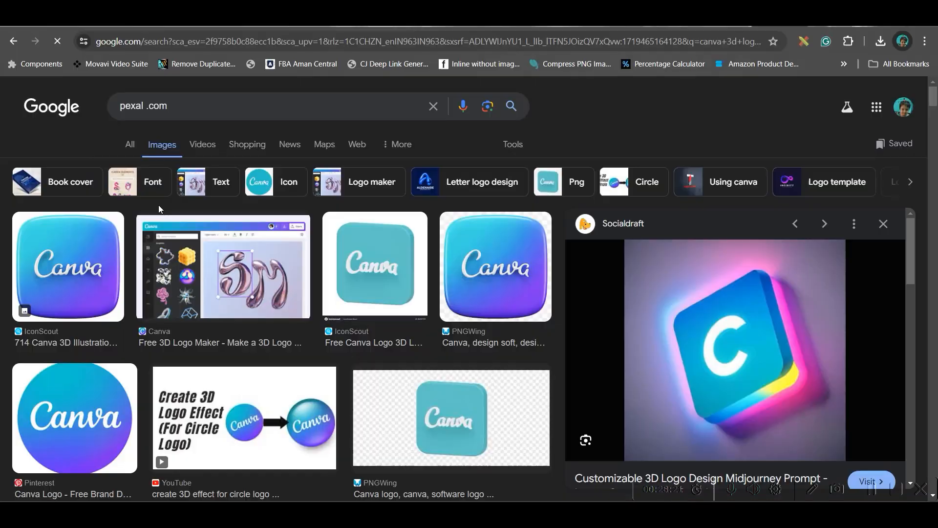
Go to studio.youtube.com in a new tab and browse its Audio library of free tracks
click(129, 144)
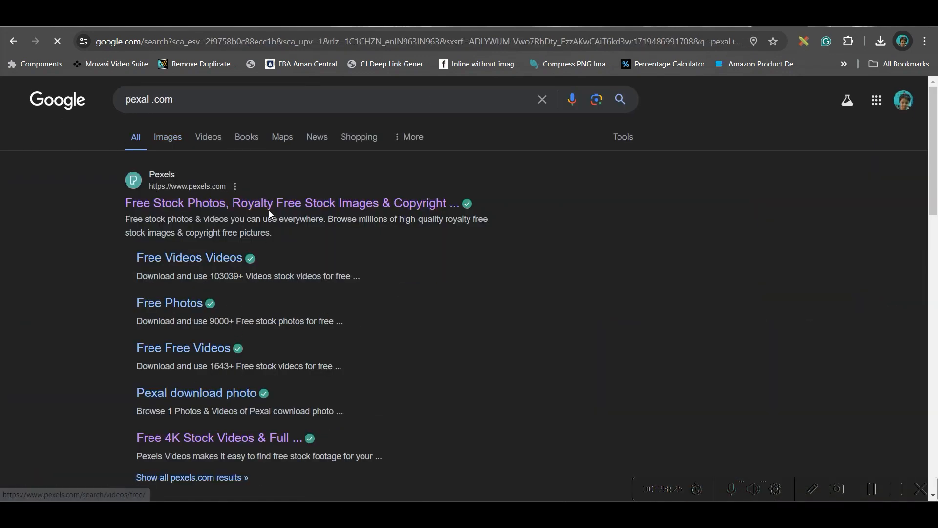
click(292, 203)
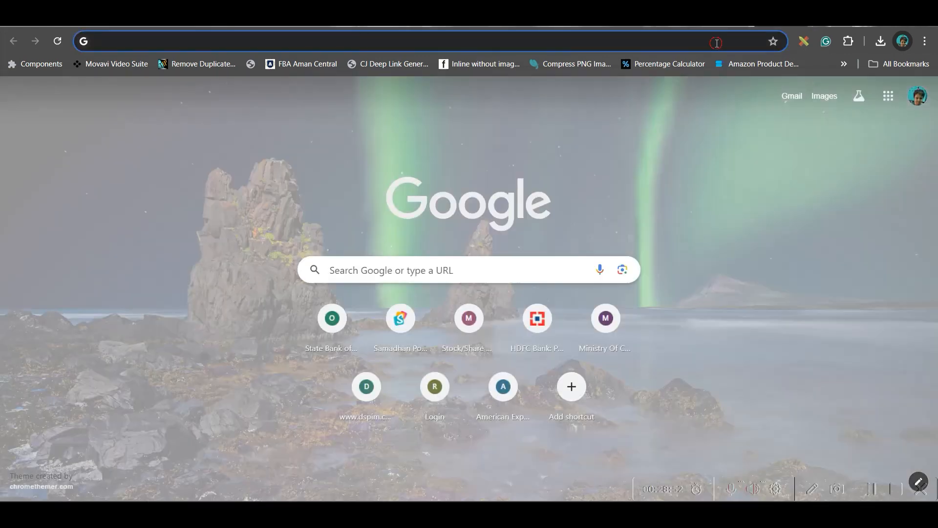
text(studio.youtube.com/channel/UC8mN5ZsAgjMoODrAo7vtr_A)
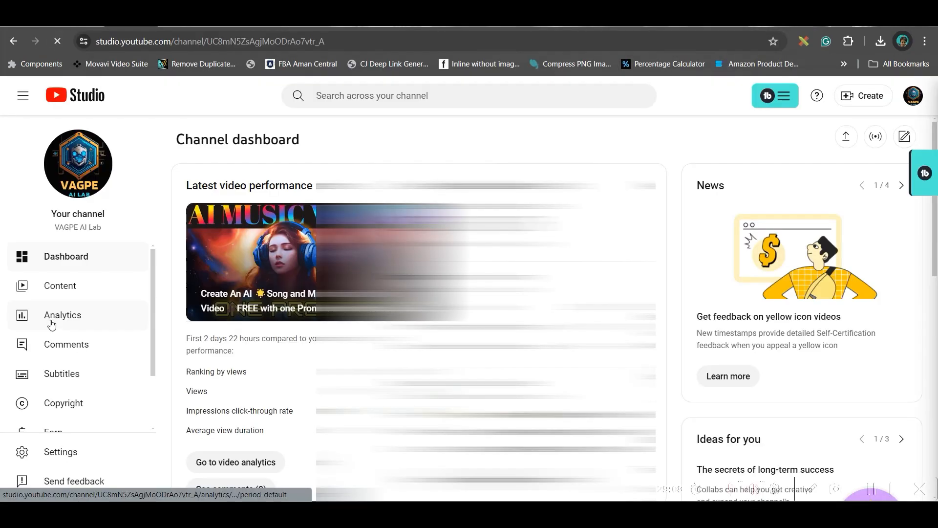
click(70, 417)
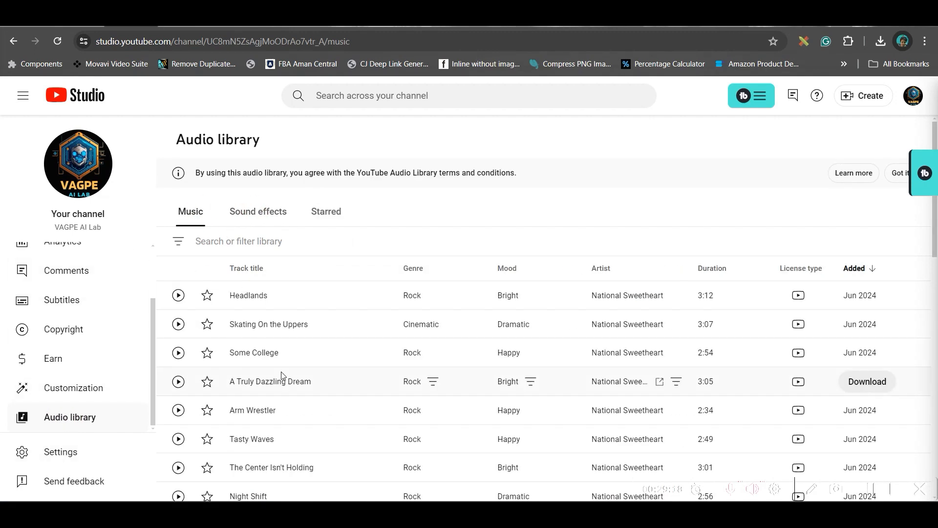
scroll(down, 3)
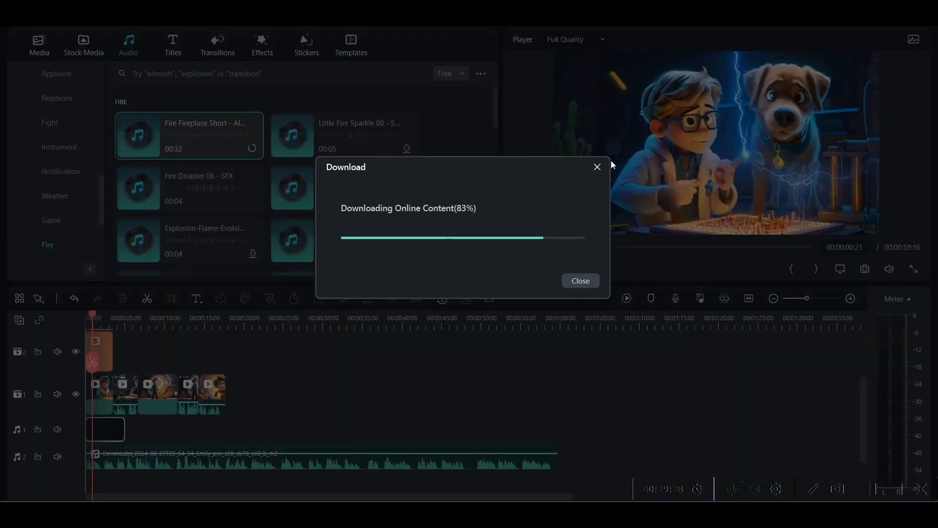
Add the Fire Fireplace Short sound effect to audio track 1
click(579, 281)
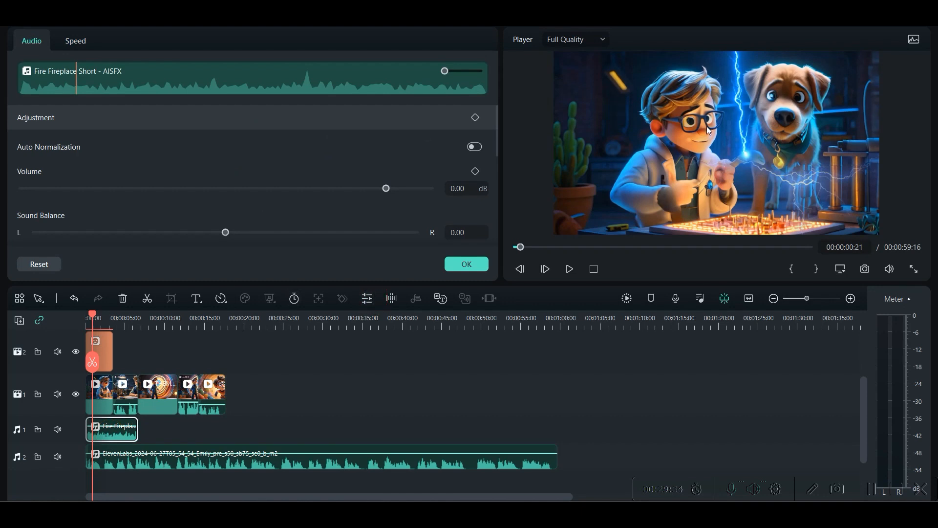
mouse_move(917, 348)
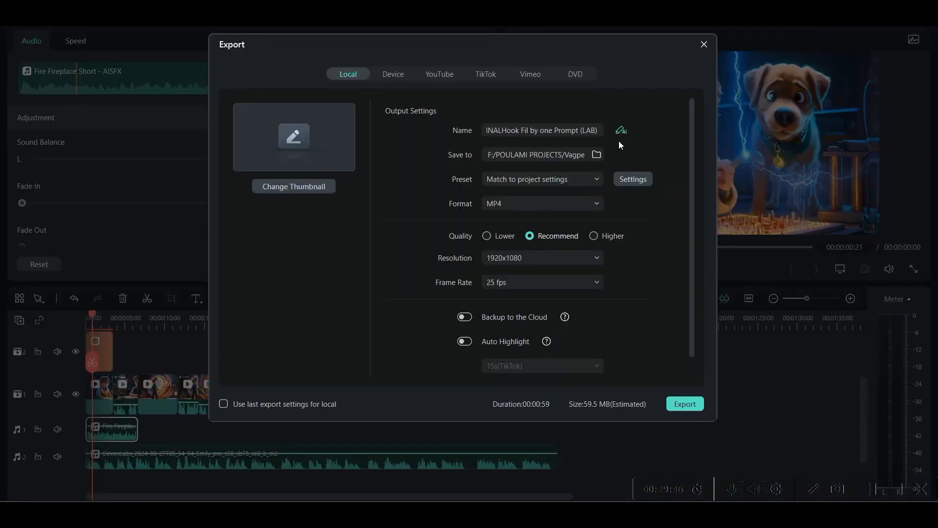
Set the save folder and Higher quality, then start the local MP4 export
click(596, 154)
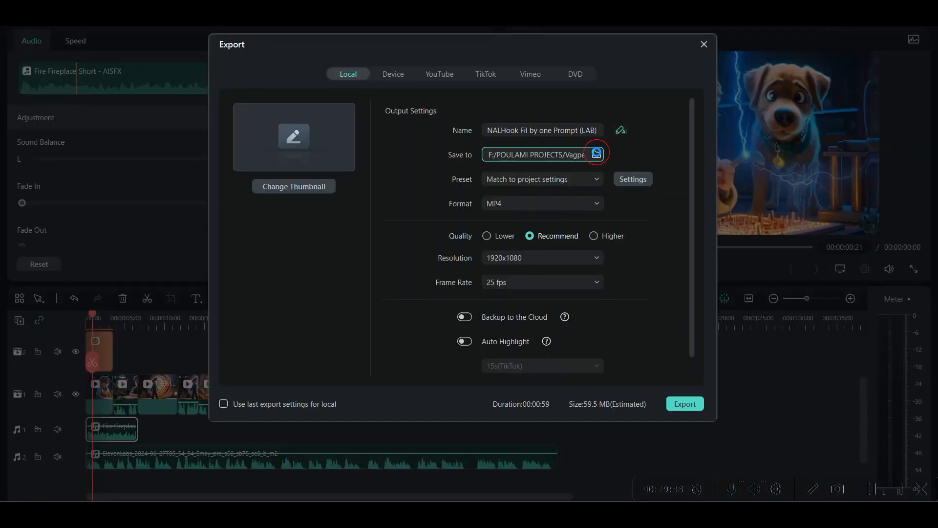
click(593, 235)
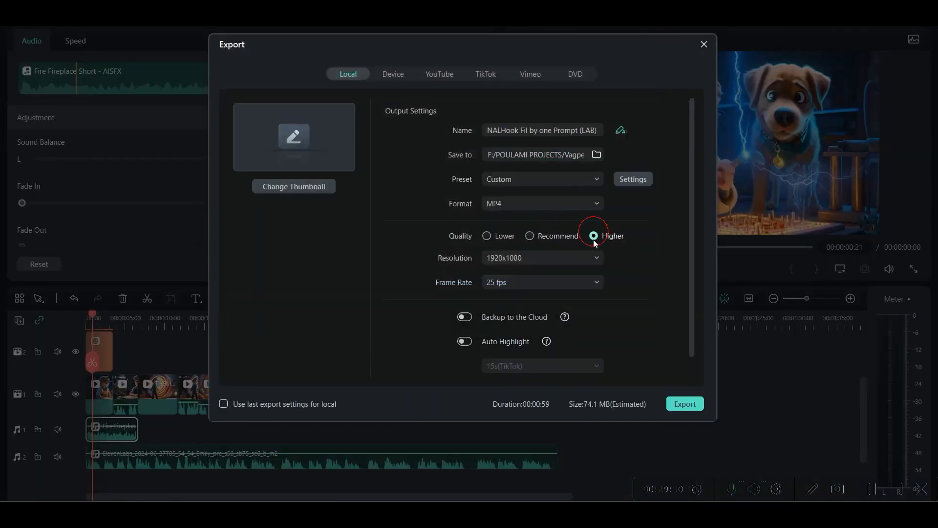
mouse_move(433, 149)
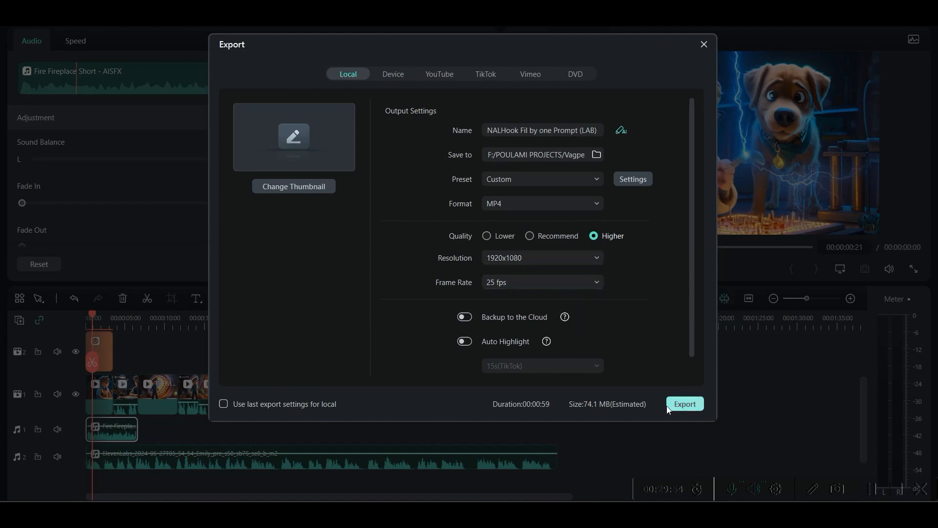
click(684, 404)
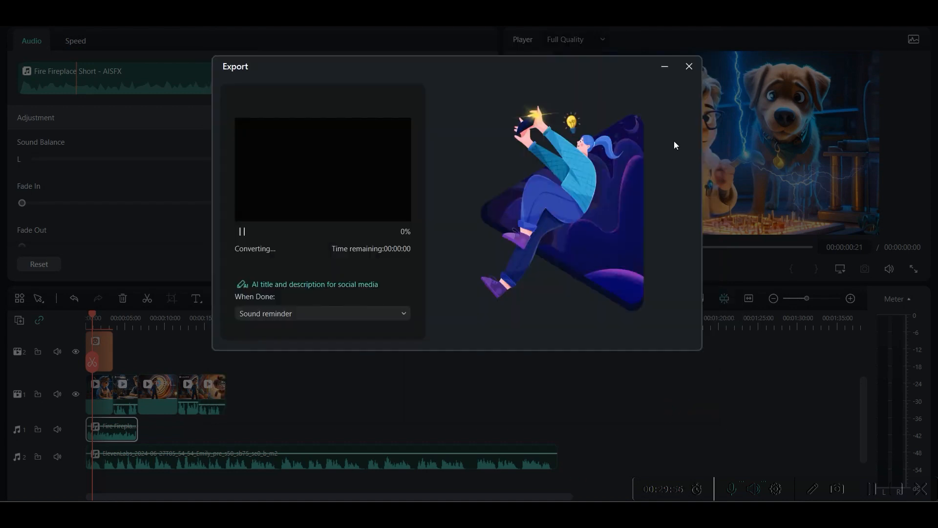